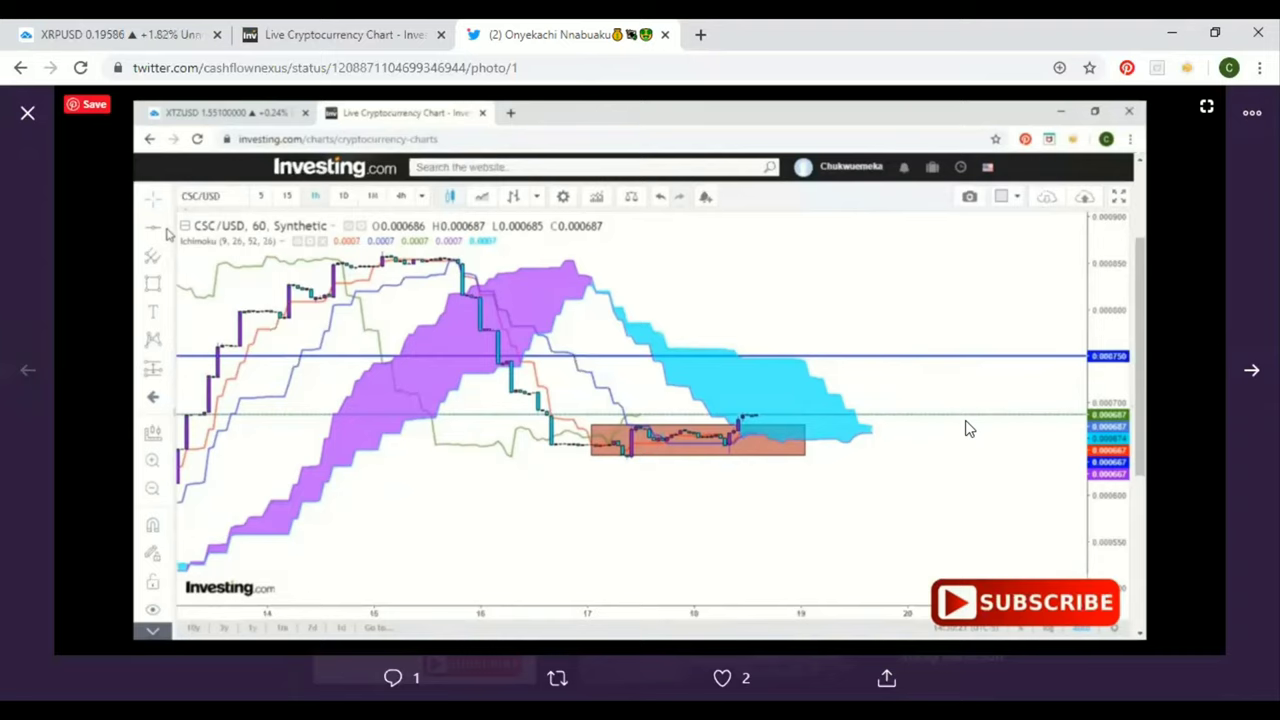
mouse_move(593, 522)
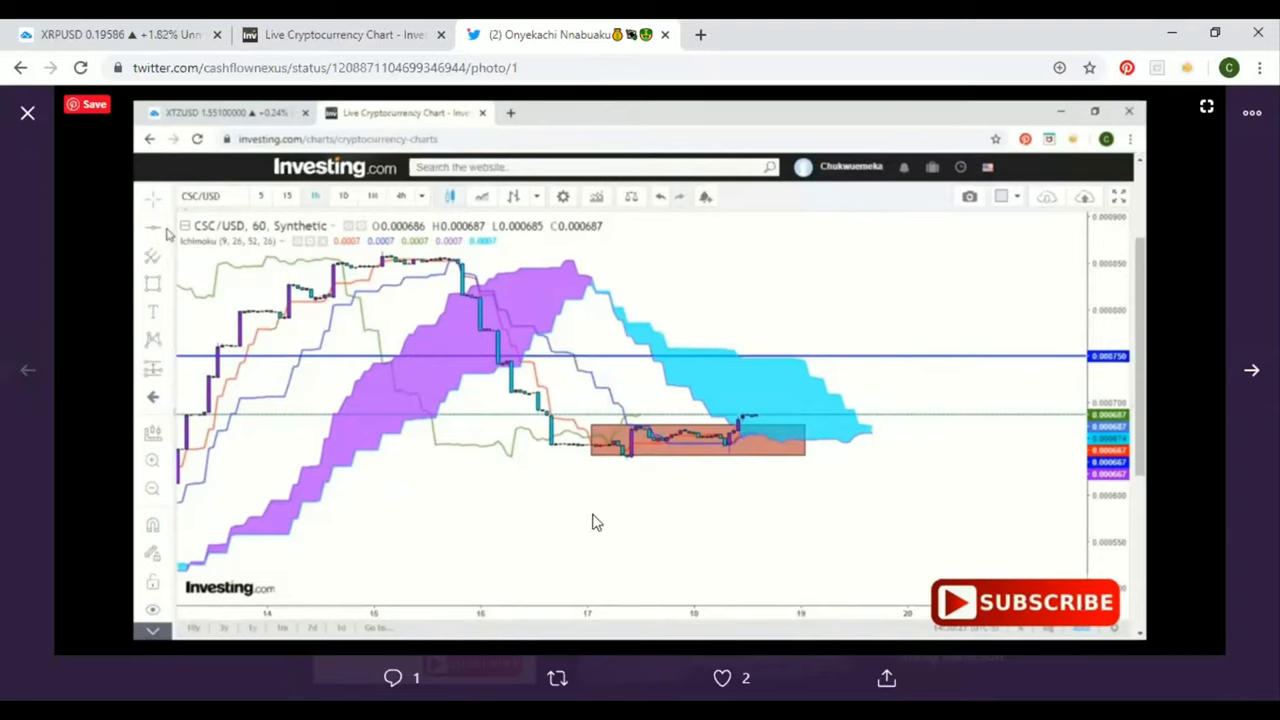
mouse_move(668, 443)
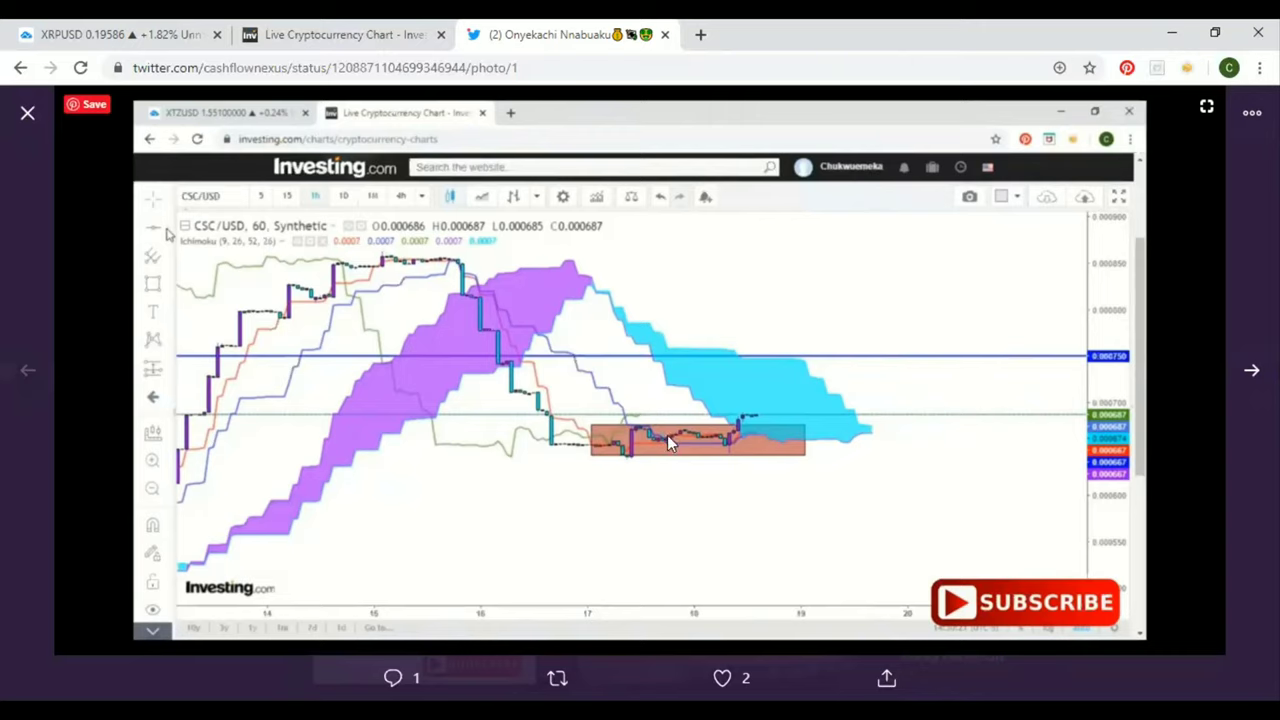
mouse_move(378, 351)
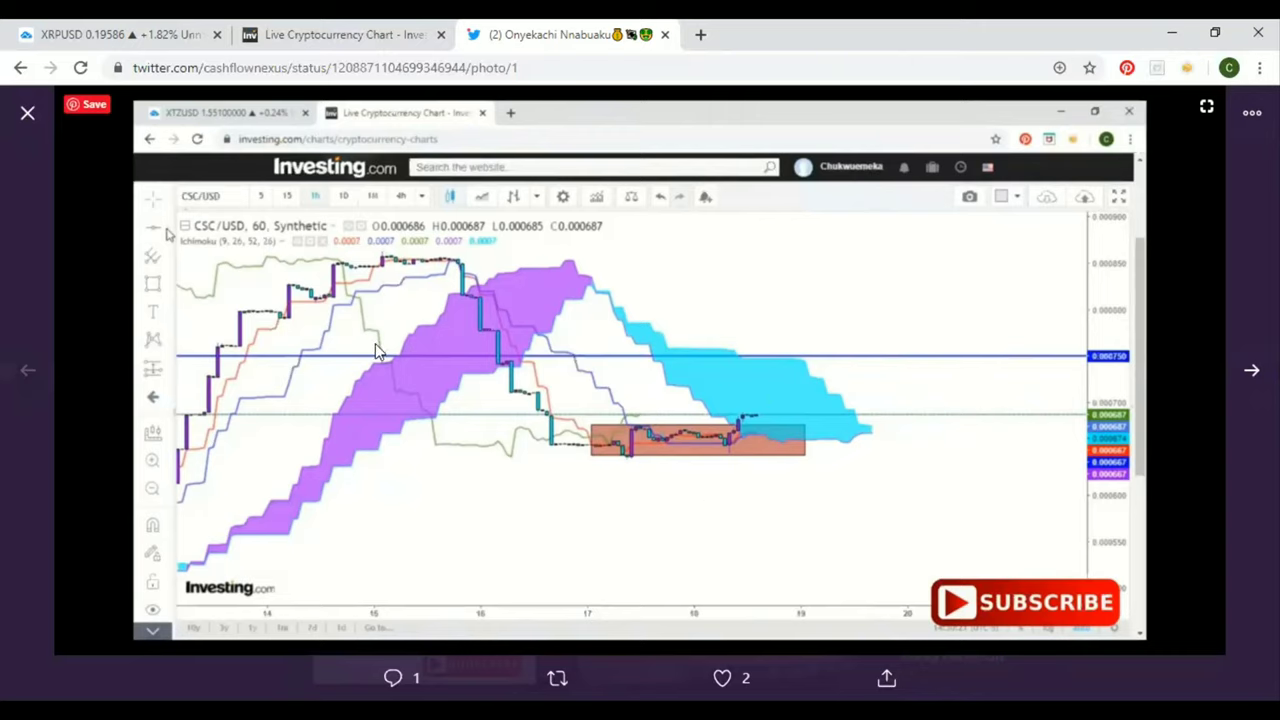
mouse_move(790, 460)
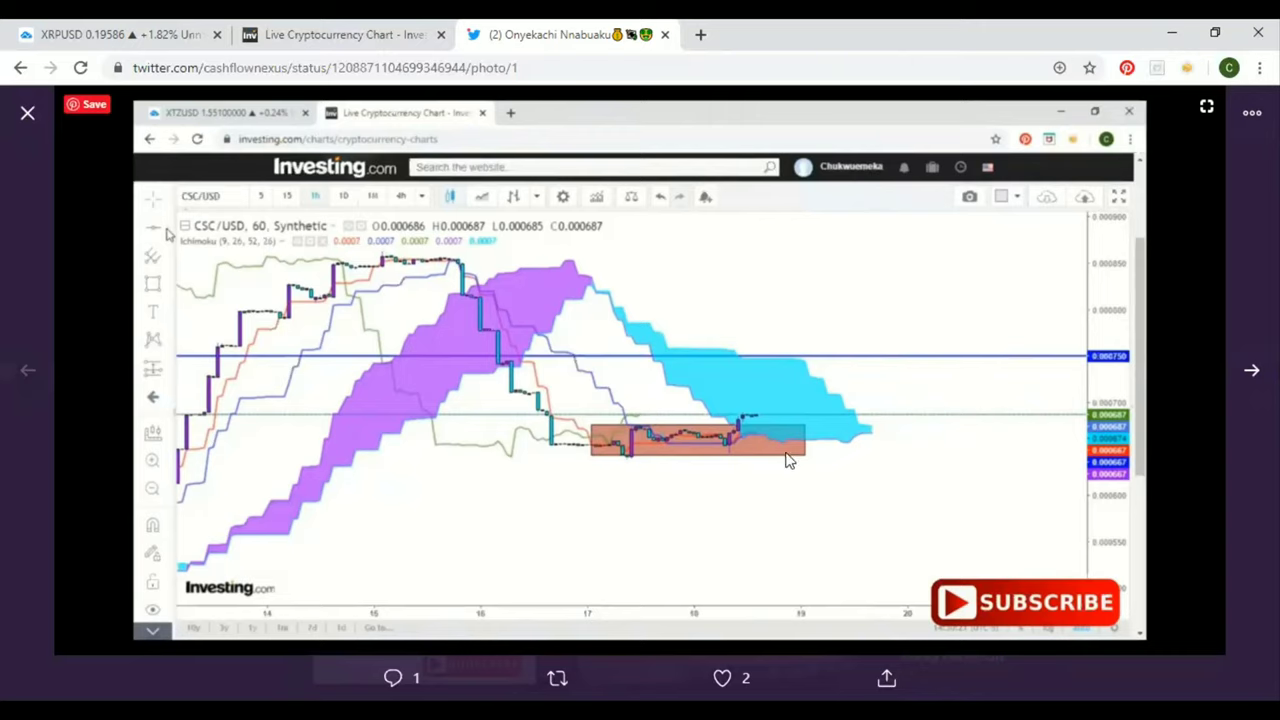
mouse_move(740, 432)
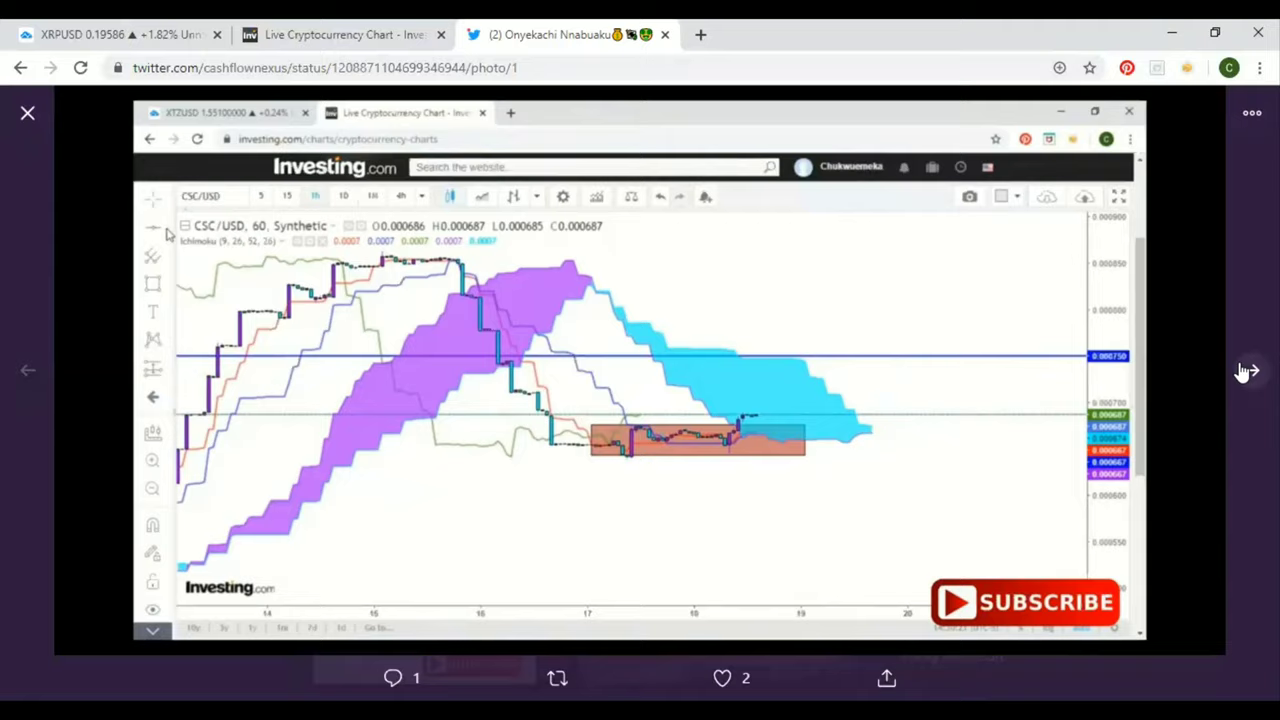
Advance the Twitter photo viewer to the tweet's second photo, the later CSC/USD Ichimoku chart
left_click(1252, 354)
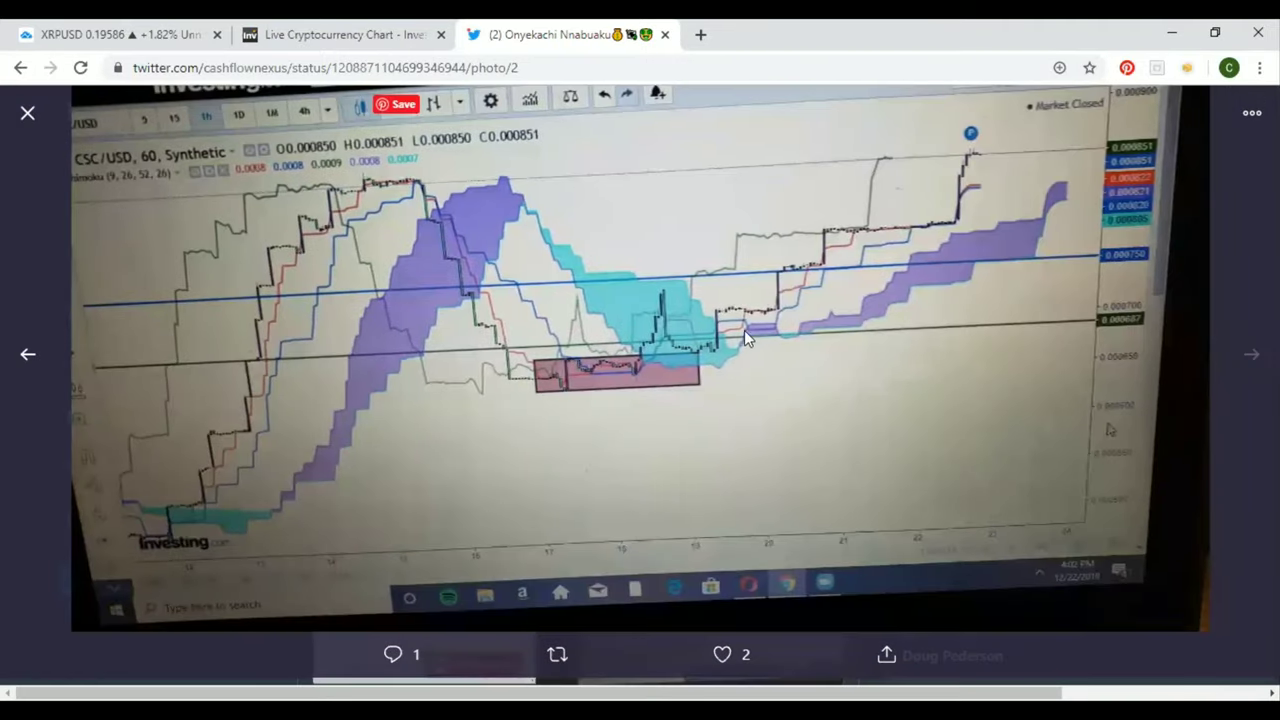
mouse_move(980, 165)
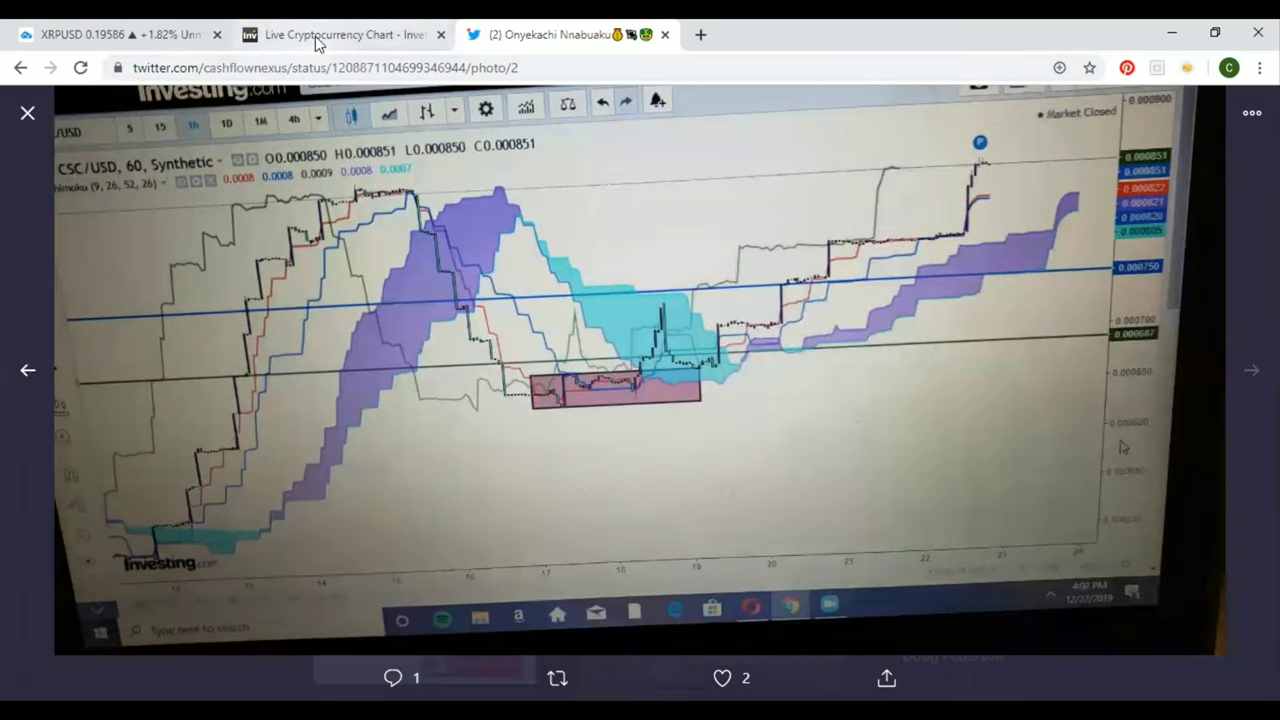
Switch to the 'Live Cryptocurrency Chart - Investing.com' tab showing the CSC/USD daily Ichimoku chart
left_click(345, 34)
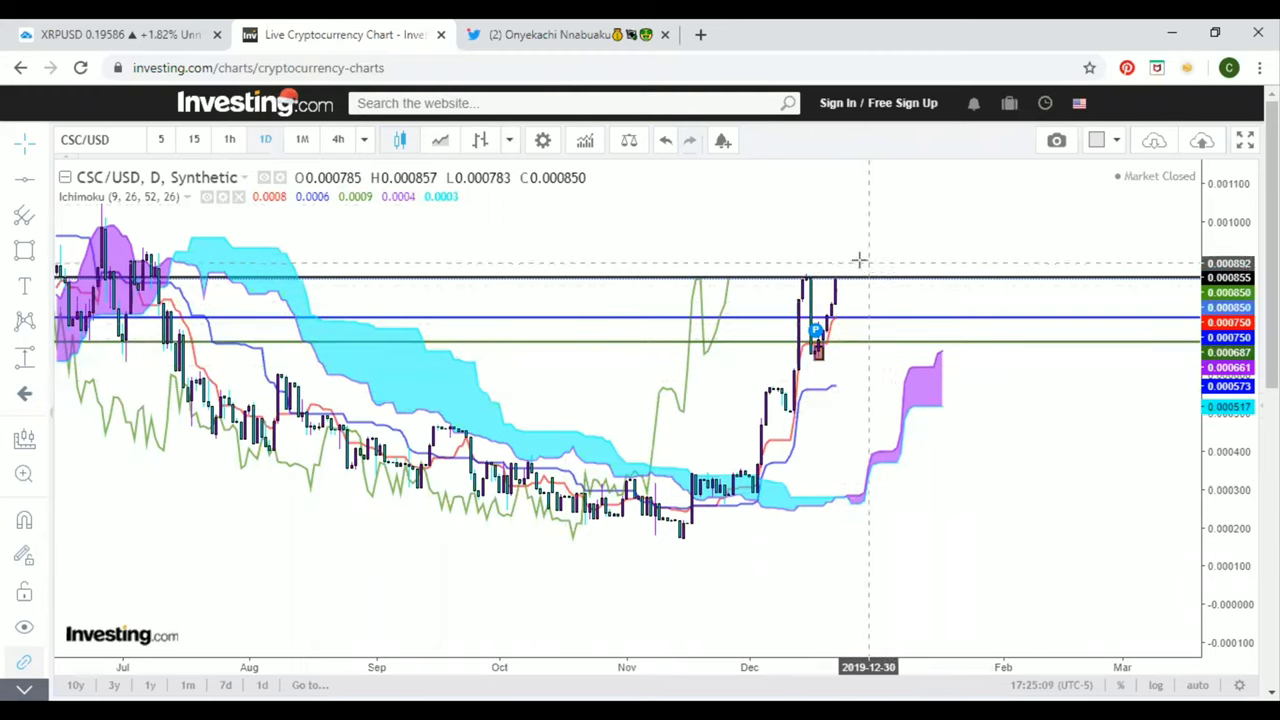
mouse_move(863, 413)
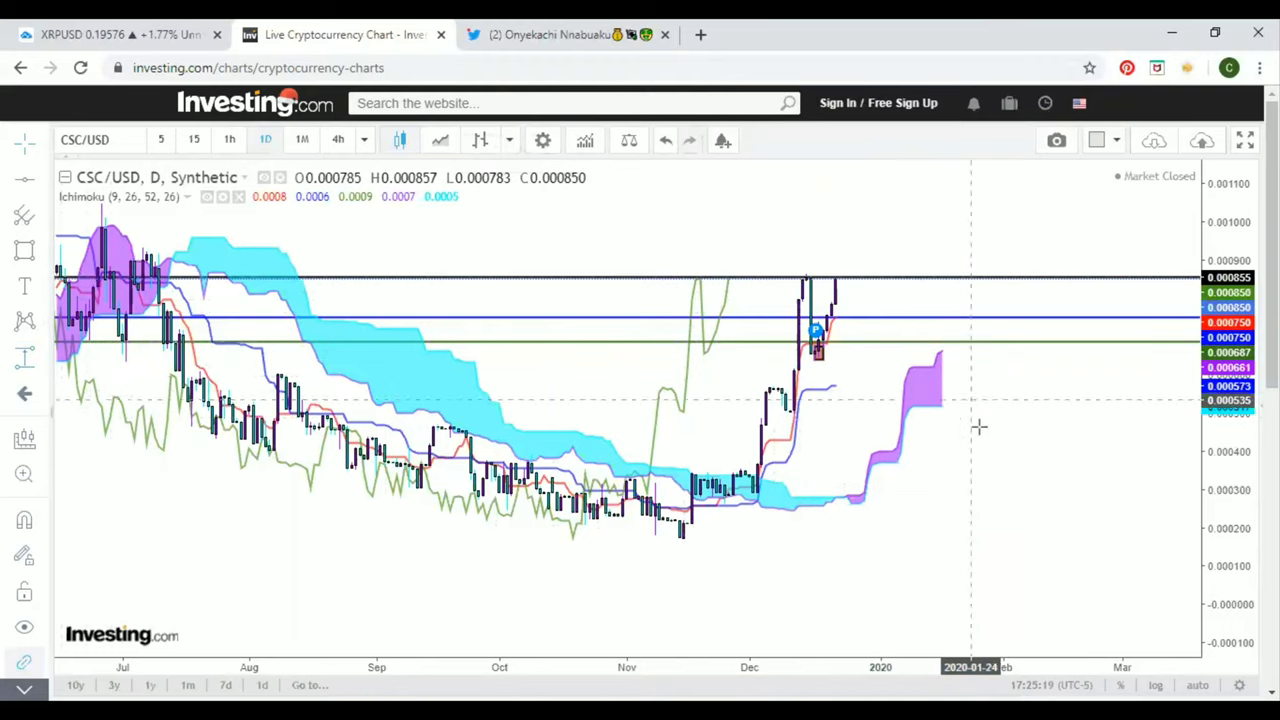
mouse_move(668, 491)
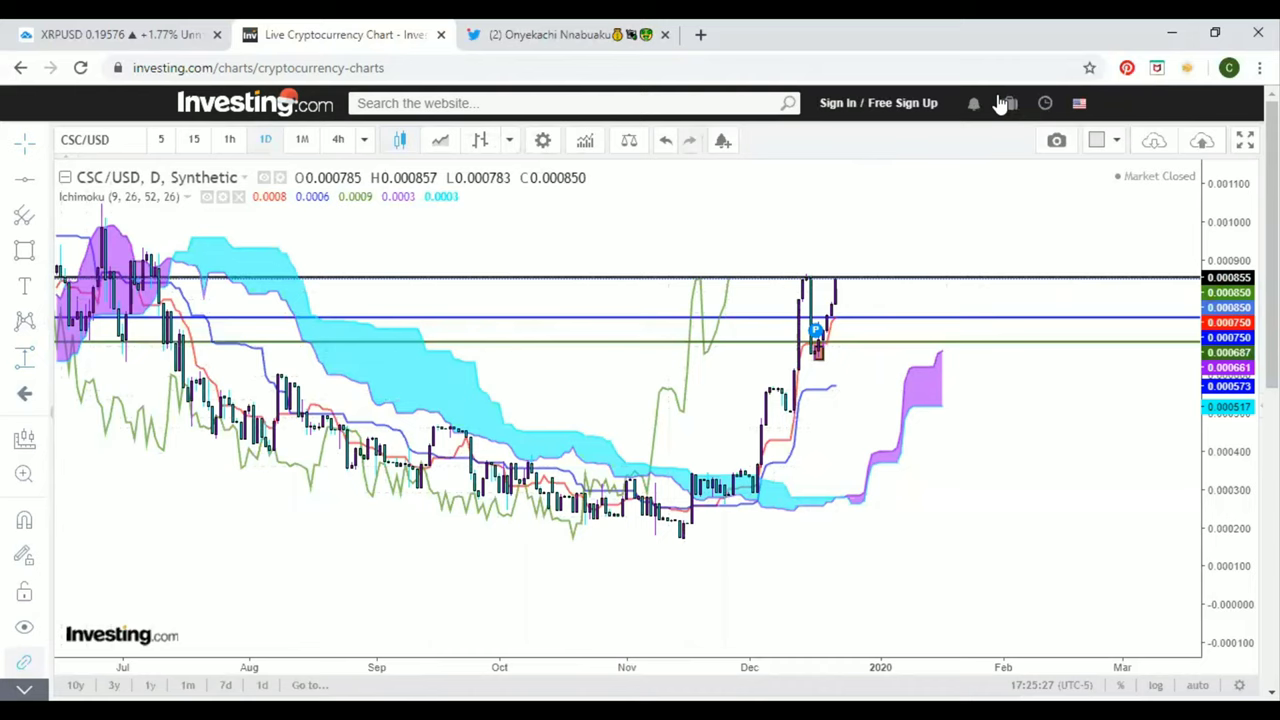
mouse_move(834, 394)
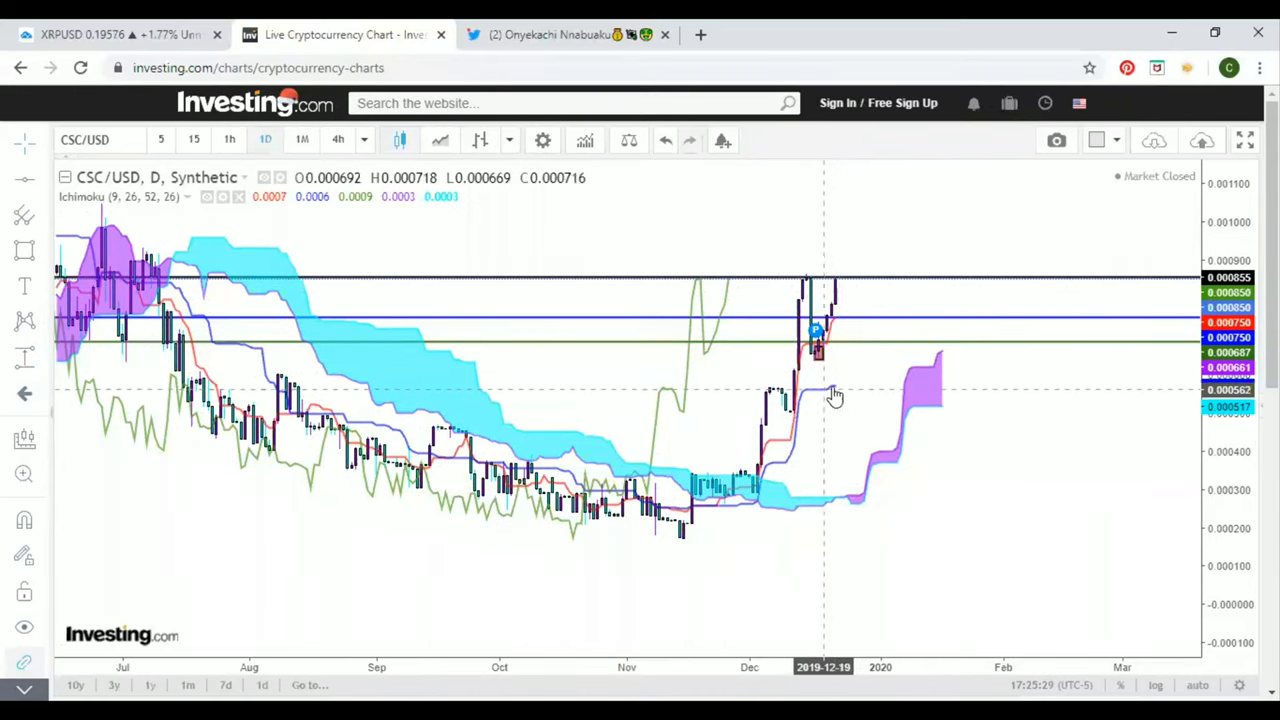
mouse_move(831, 390)
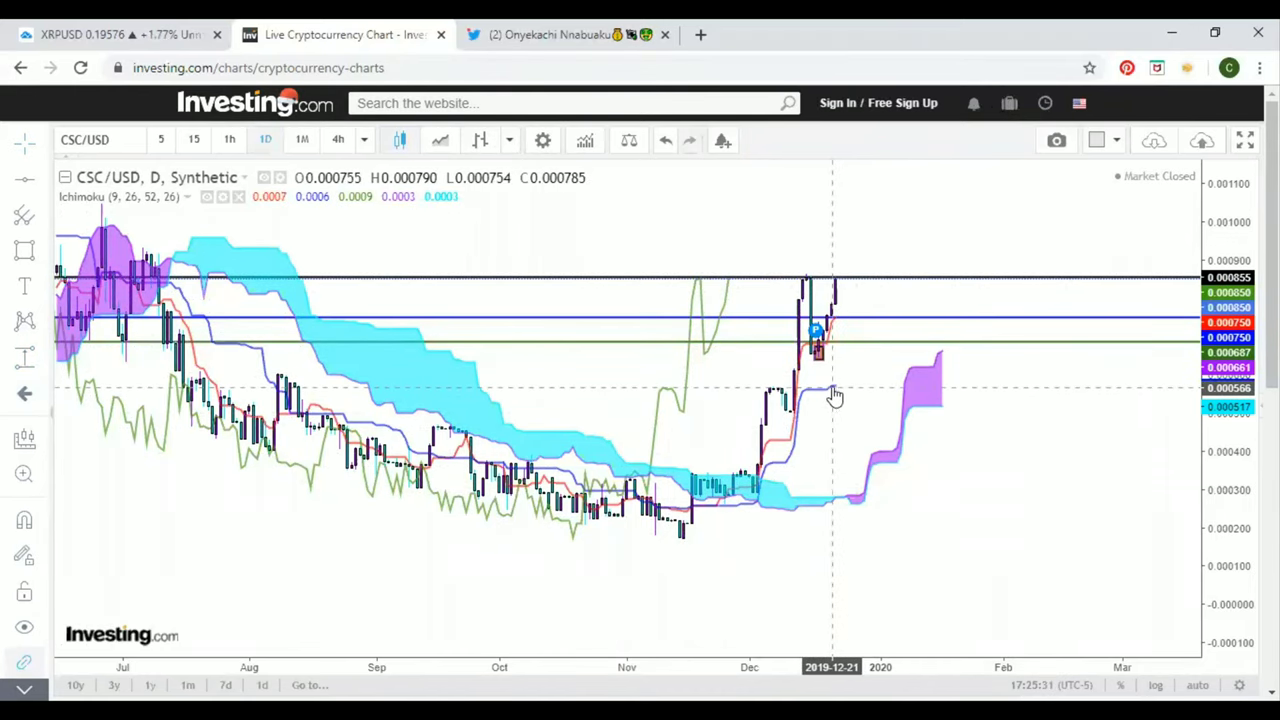
mouse_move(884, 384)
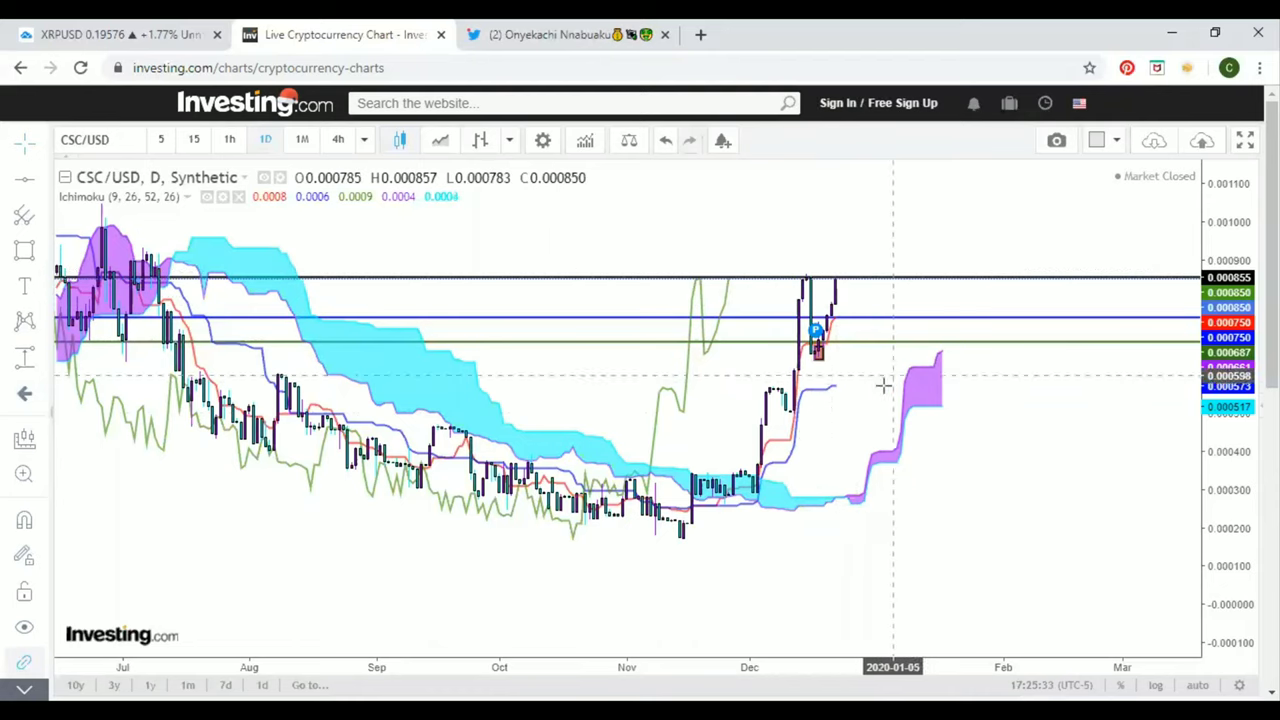
mouse_move(910, 423)
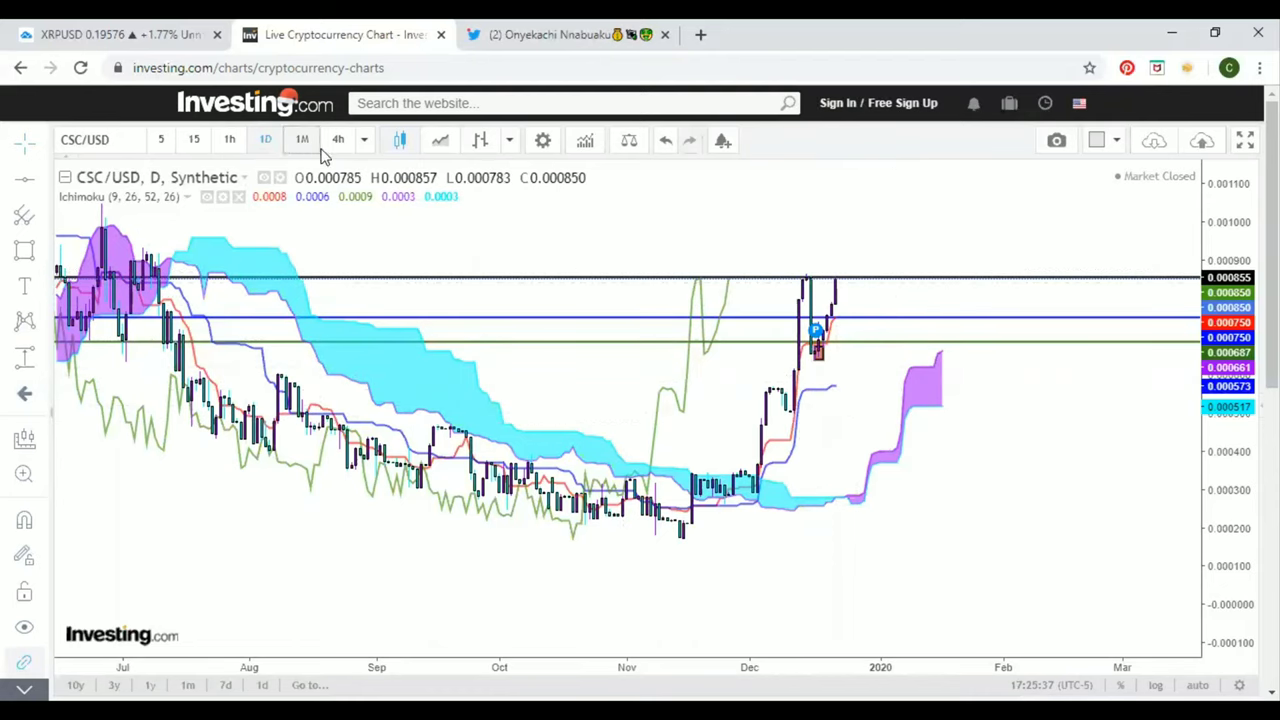
Set the CSC/USD Ichimoku chart interval to 4h
left_click(338, 139)
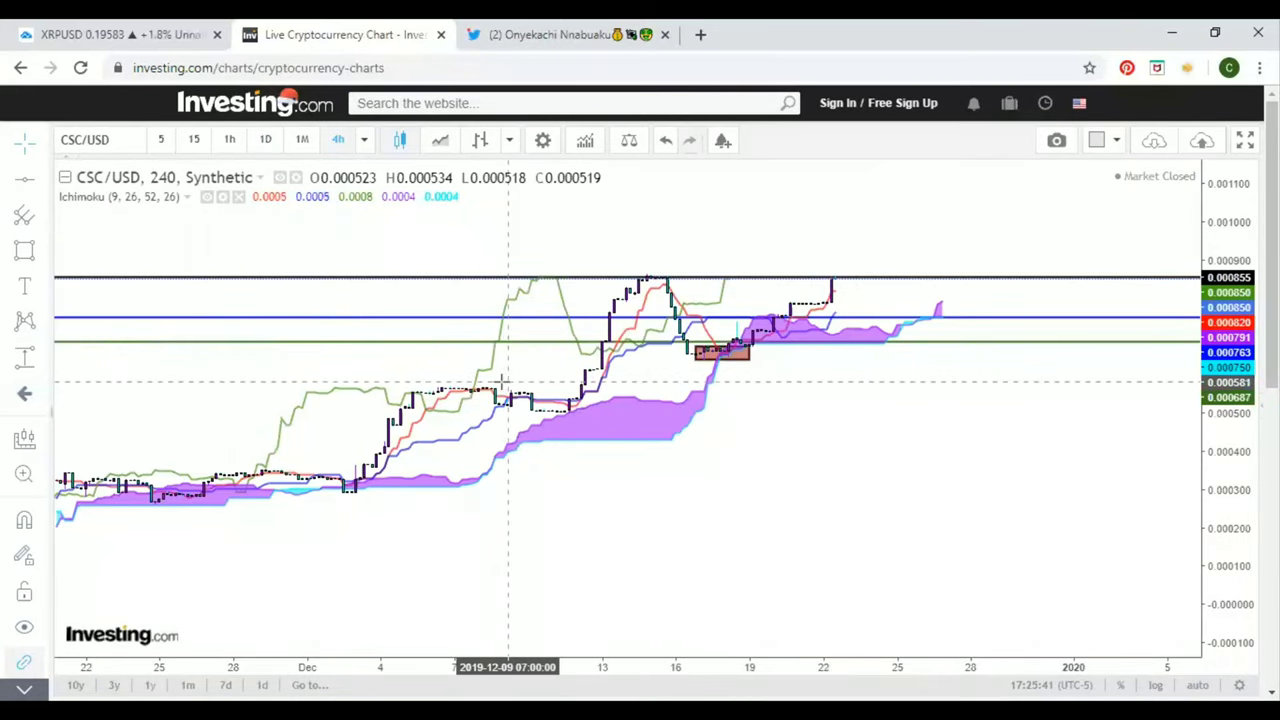
mouse_move(890, 492)
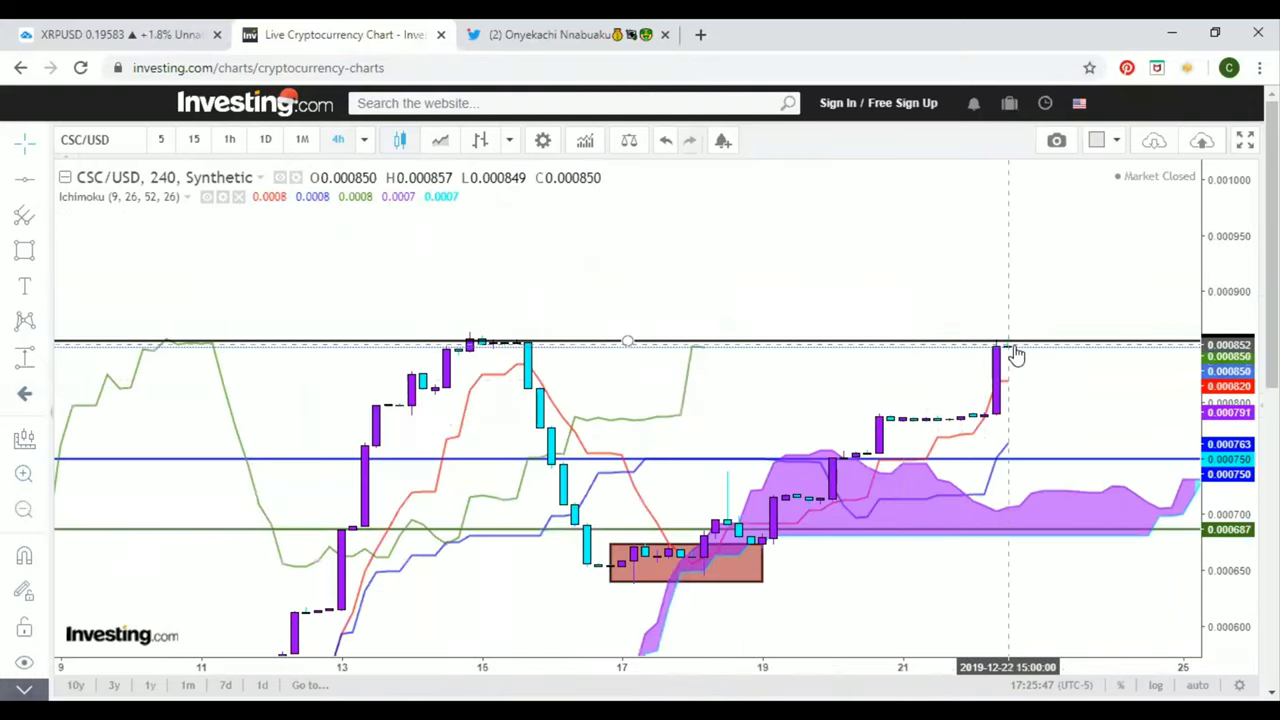
mouse_move(1005, 461)
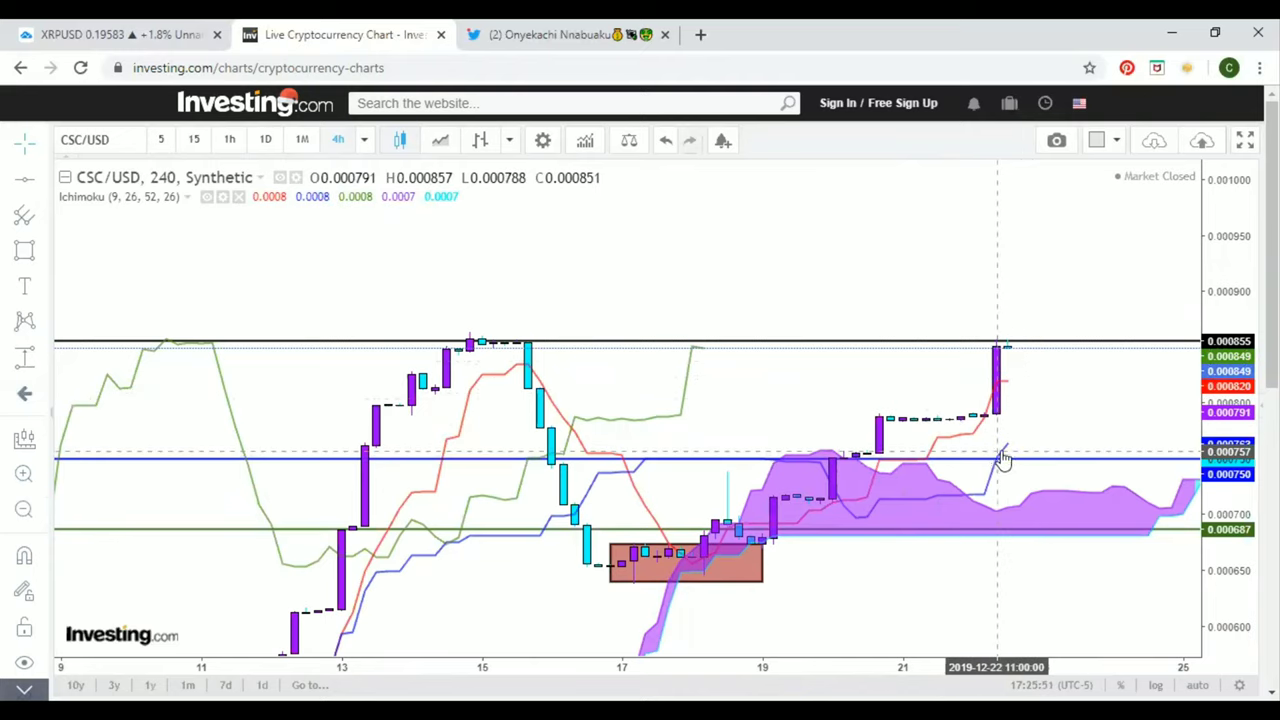
mouse_move(1008, 405)
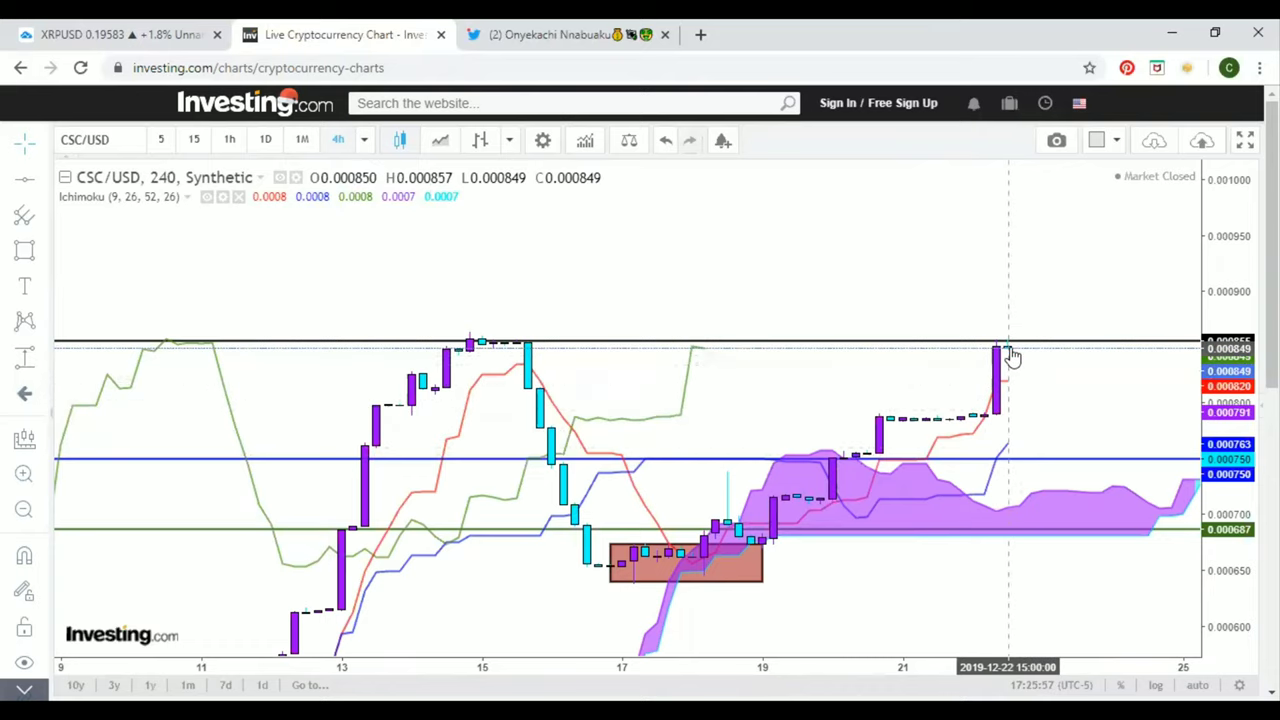
mouse_move(1020, 400)
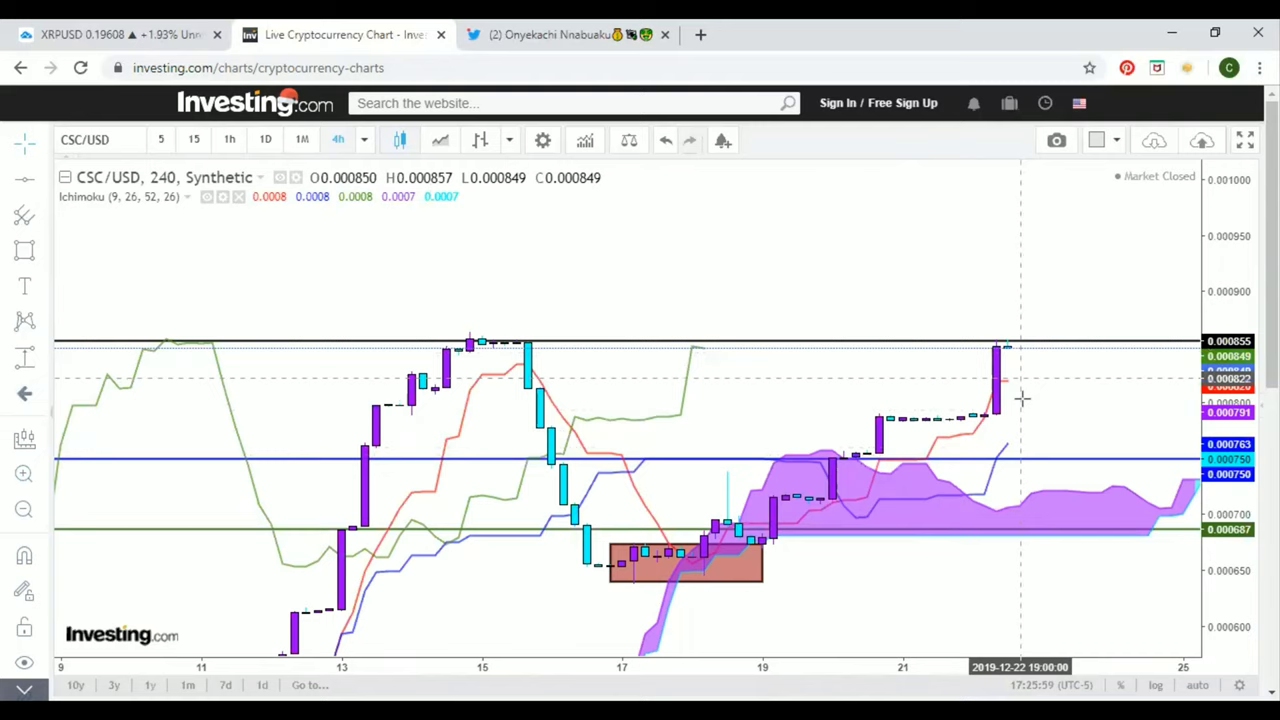
mouse_move(633, 340)
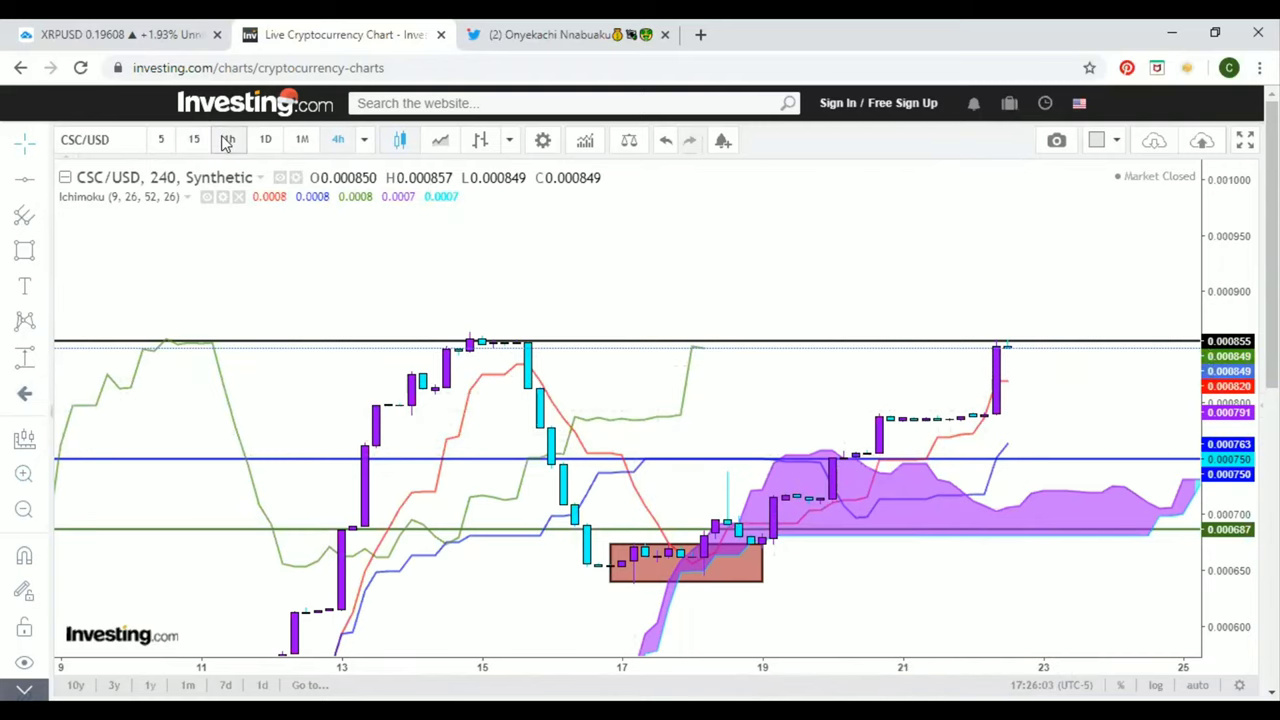
Set the CSC/USD chart interval to 1h to show hourly candles
left_click(229, 139)
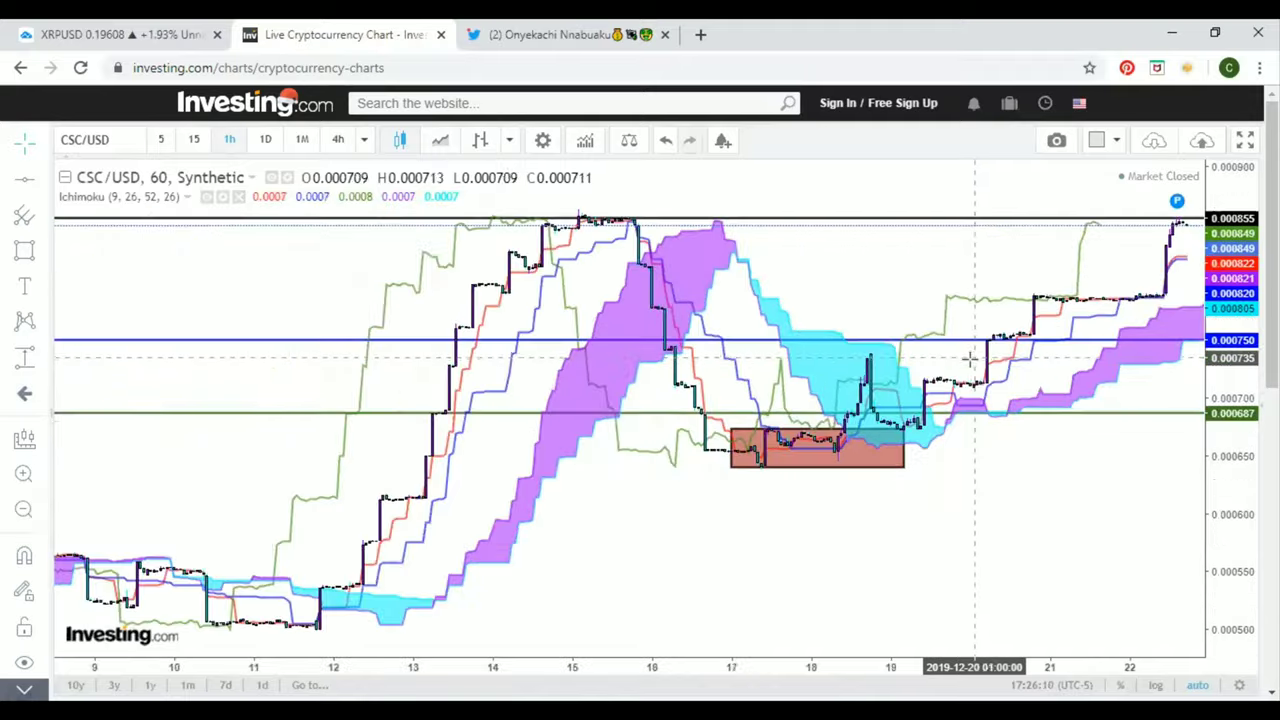
Draw trend-line legs from the Dec 12 low to the Dec 15 peak, to the Dec 17 low, then upward
left_click_drag(970, 360, 800, 360)
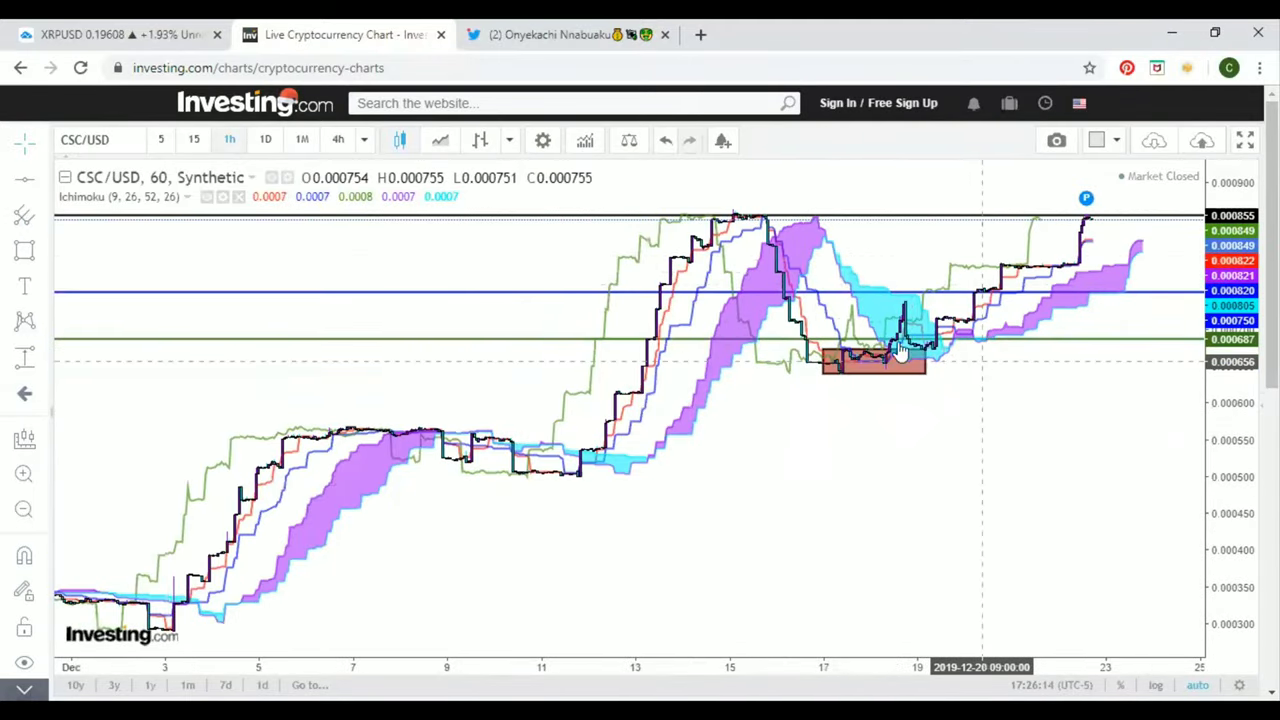
mouse_move(555, 460)
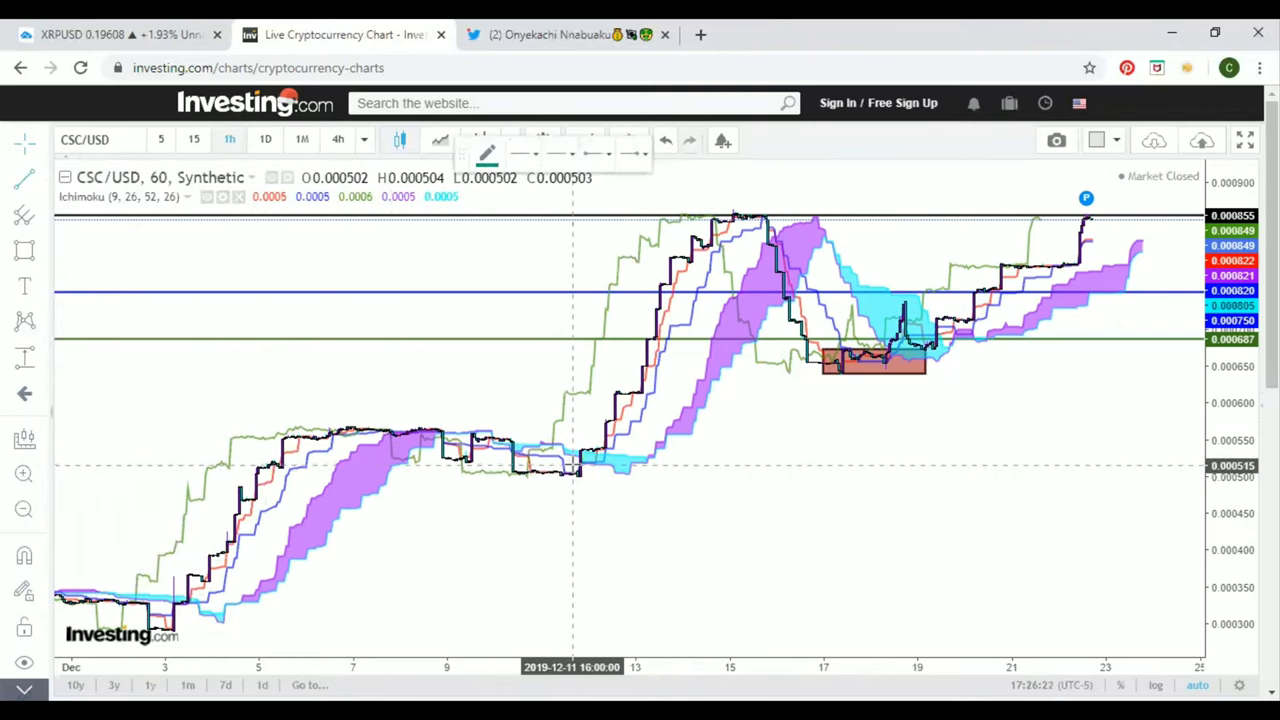
left_click_drag(575, 472, 734, 207)
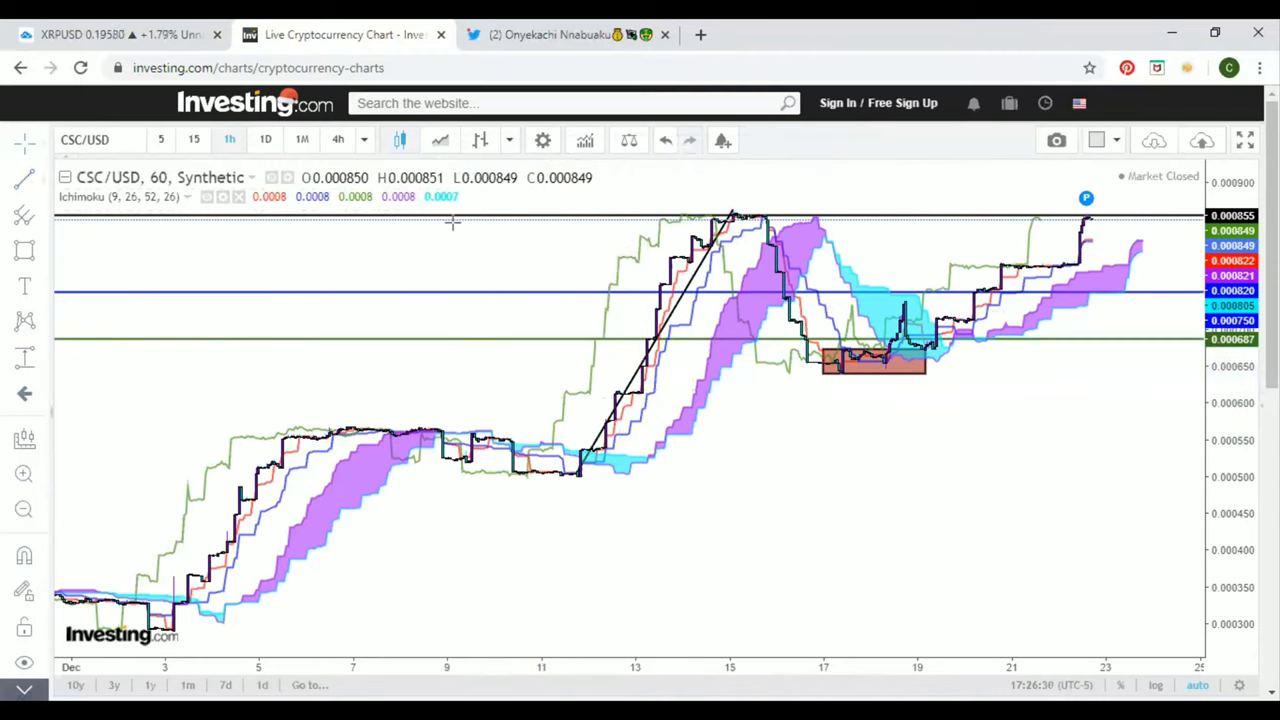
left_click_drag(730, 213, 838, 378)
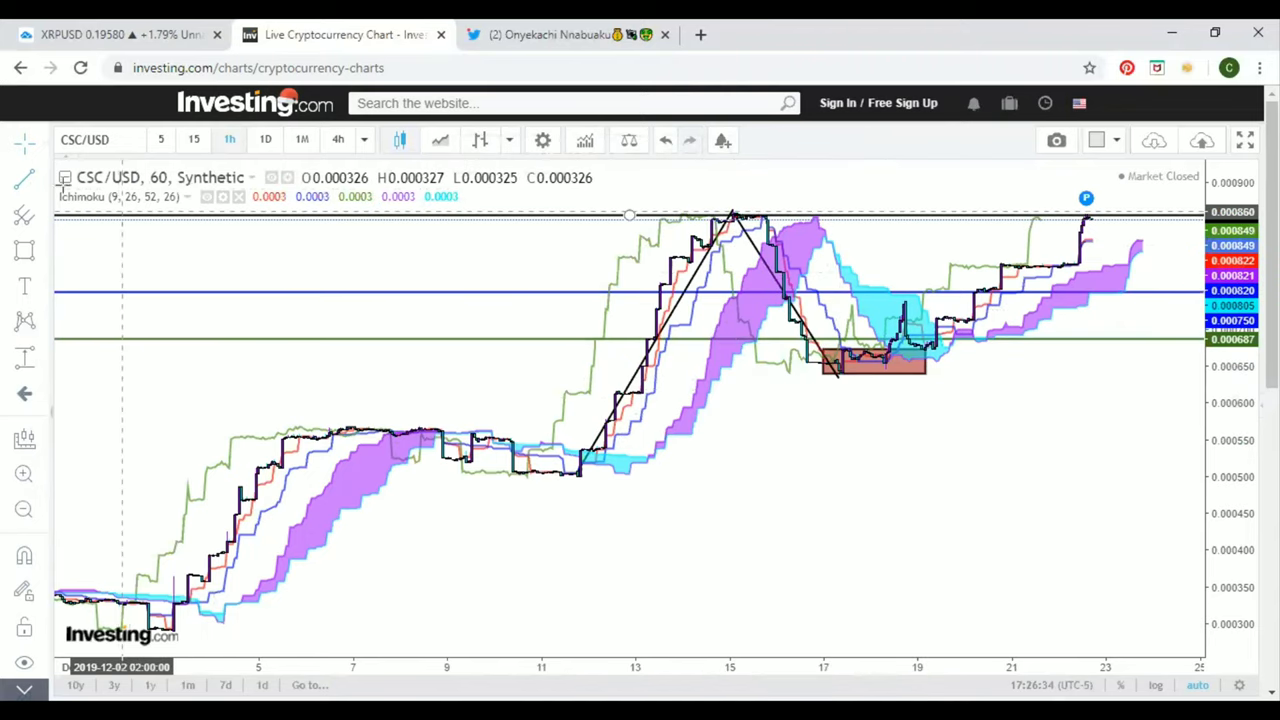
mouse_move(840, 370)
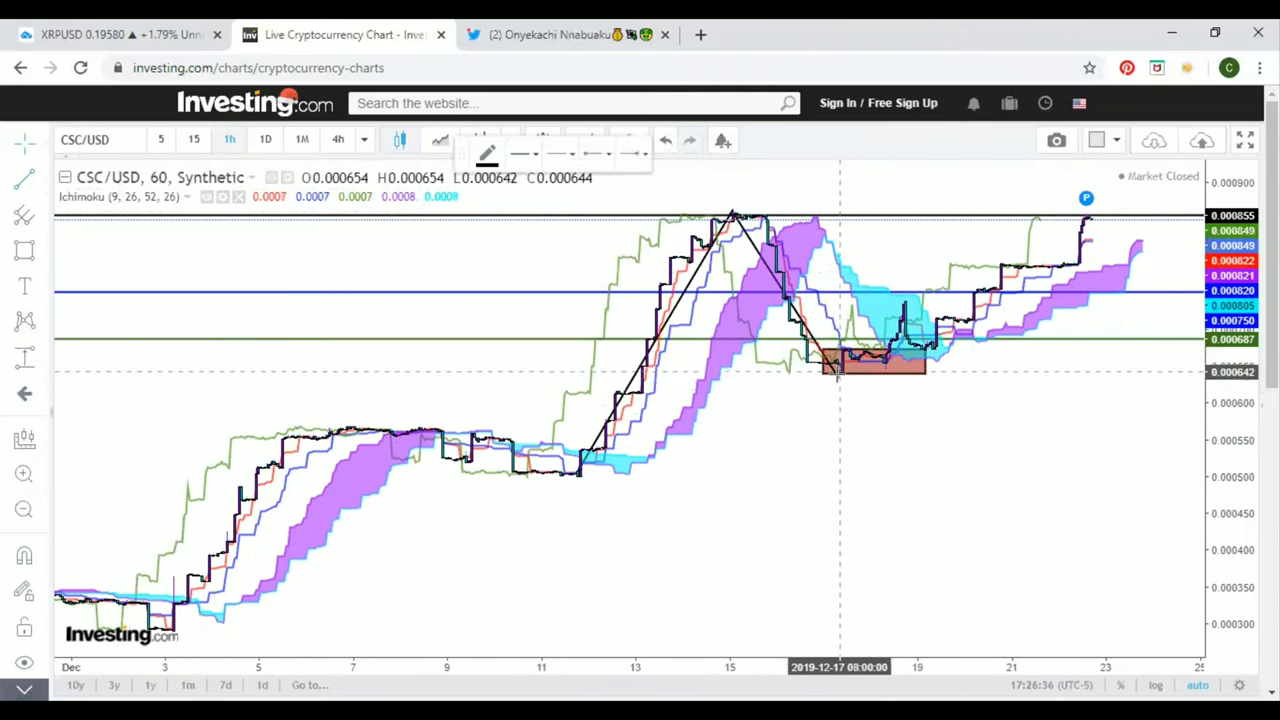
left_click_drag(836, 375, 1075, 213)
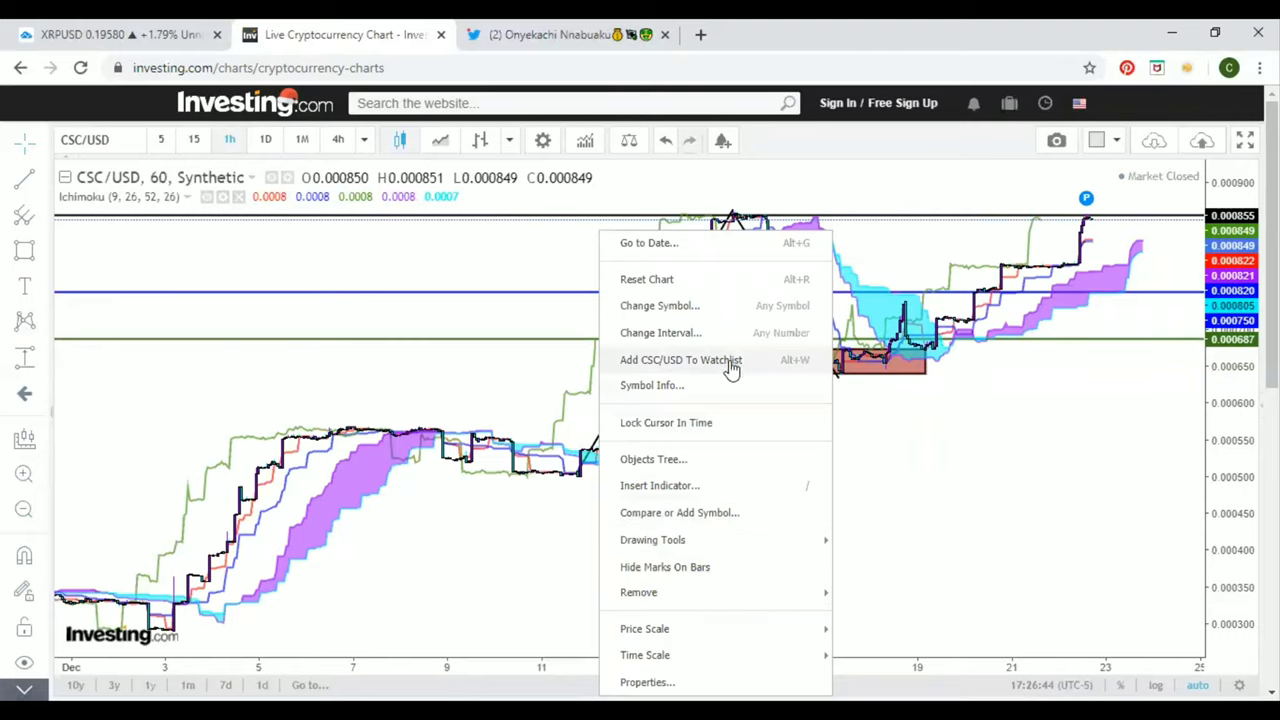
mouse_move(659, 485)
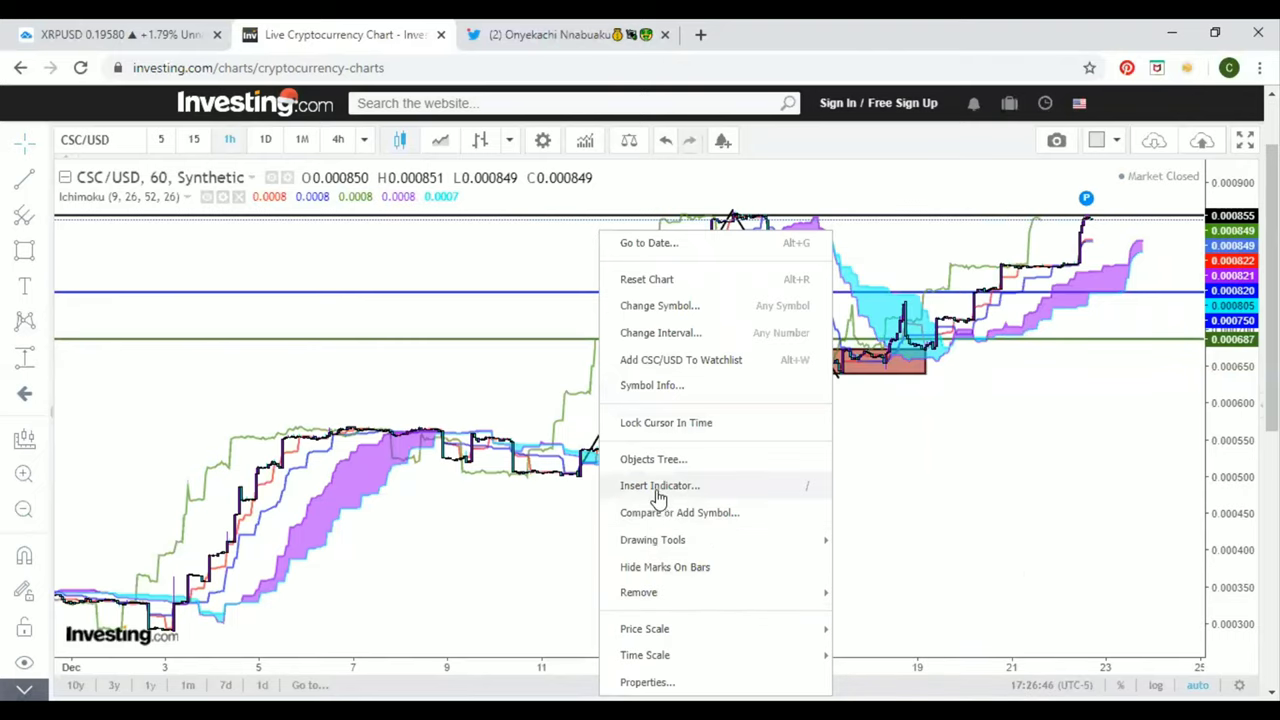
mouse_move(638, 592)
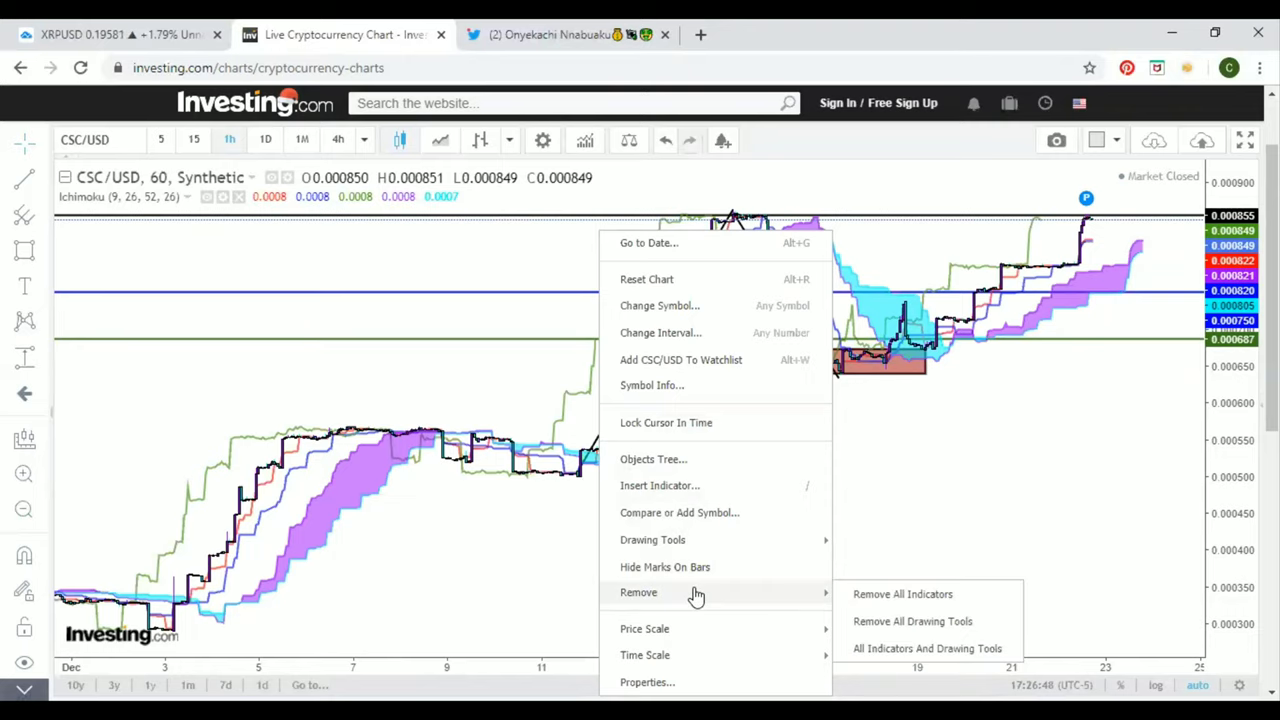
mouse_move(533, 414)
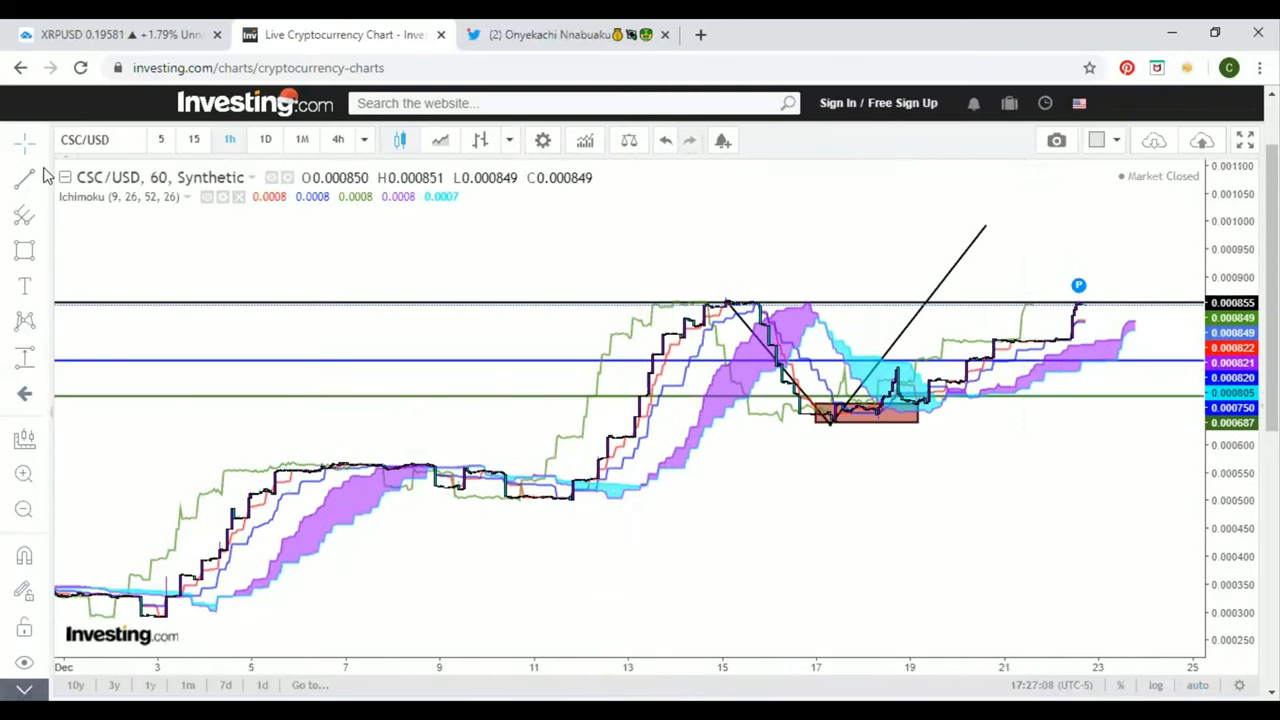
Place a horizontal line at 0.000990 and switch the chart to 1D candles
left_click(24, 178)
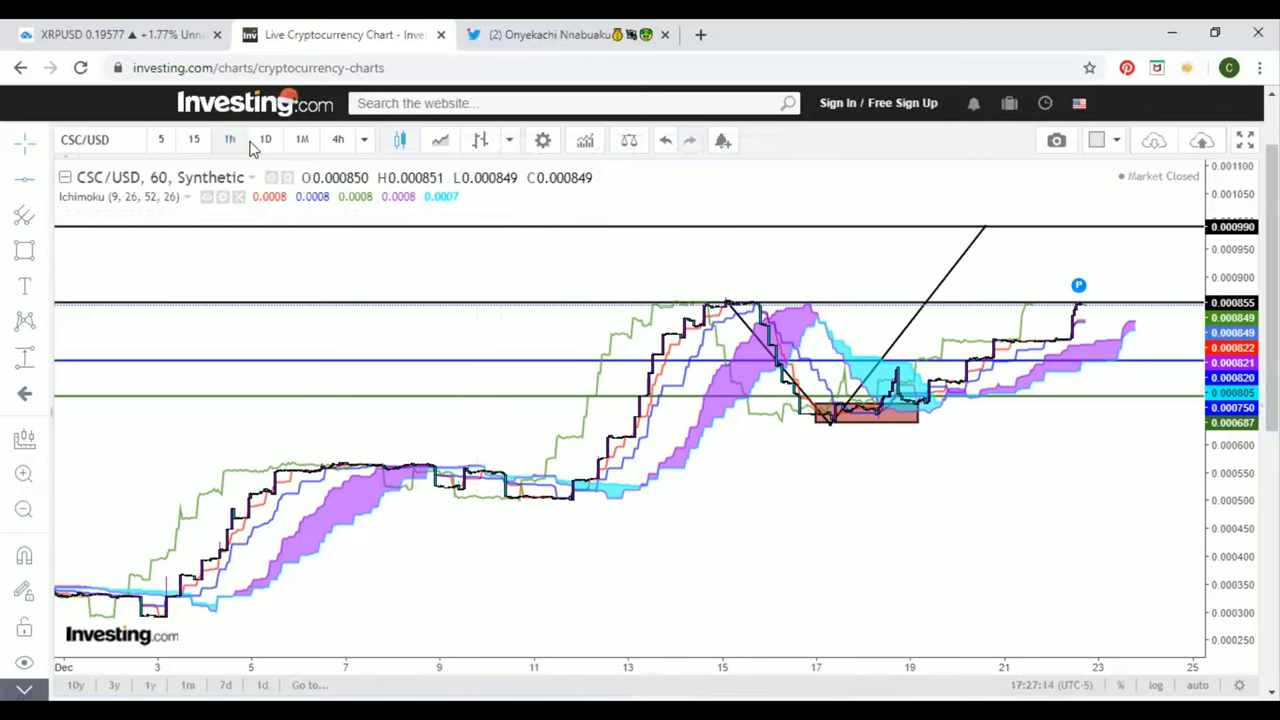
left_click(265, 139)
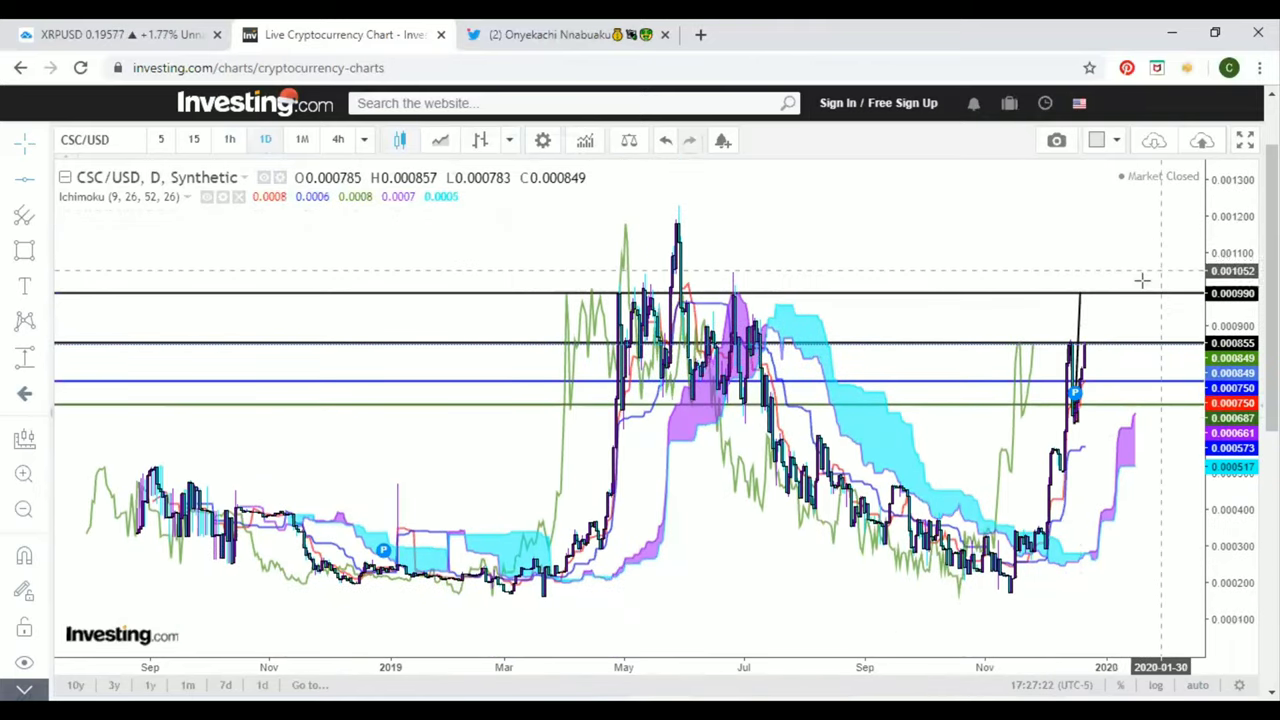
left_click_drag(1143, 280, 1025, 261)
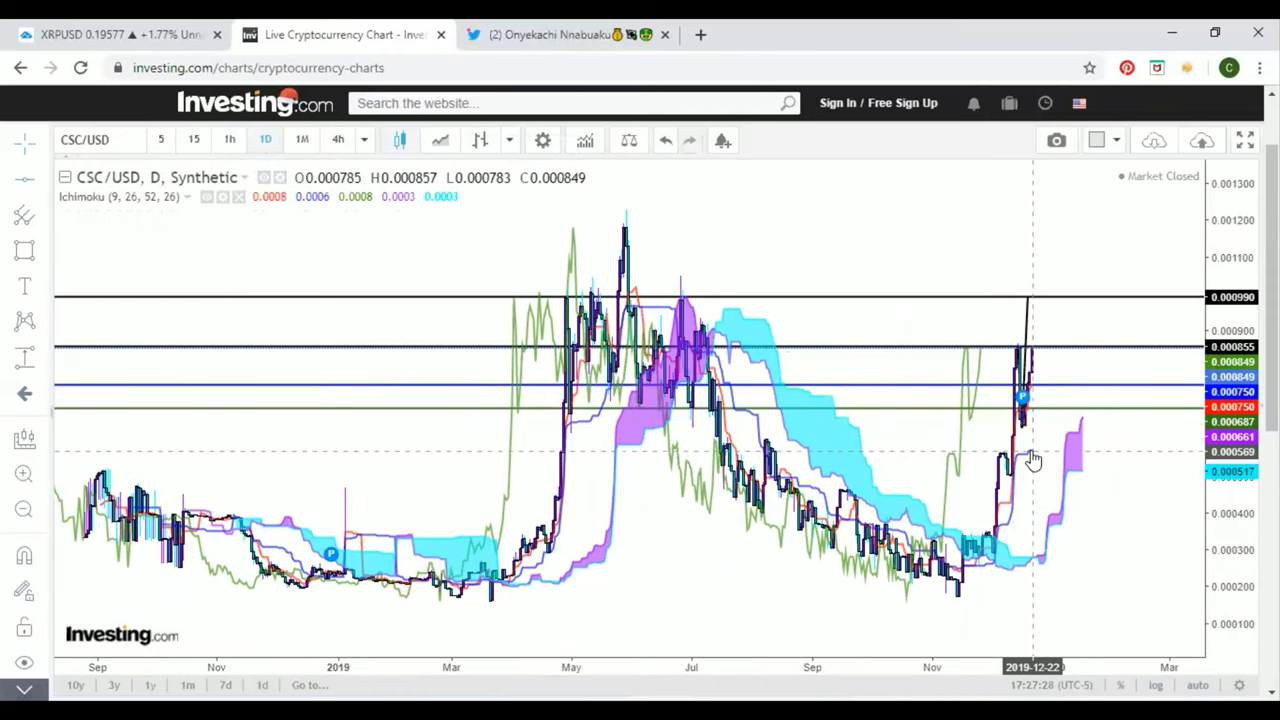
mouse_move(1028, 460)
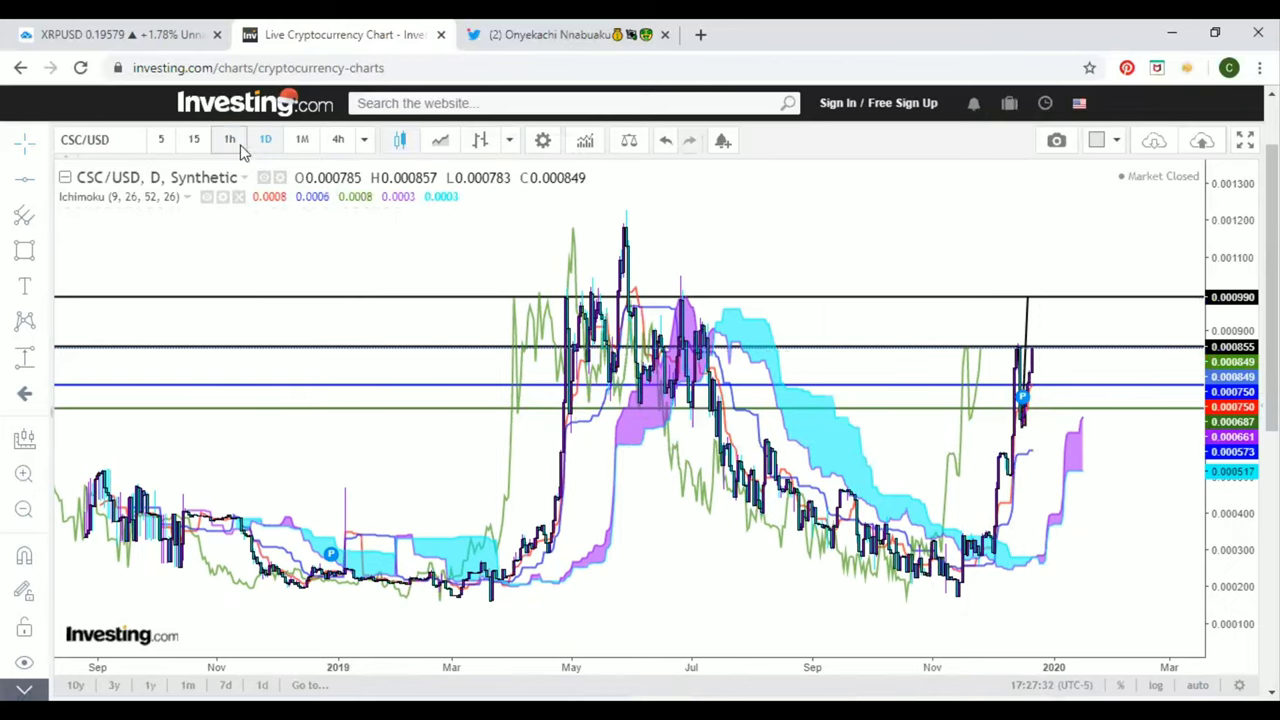
mouse_move(338, 139)
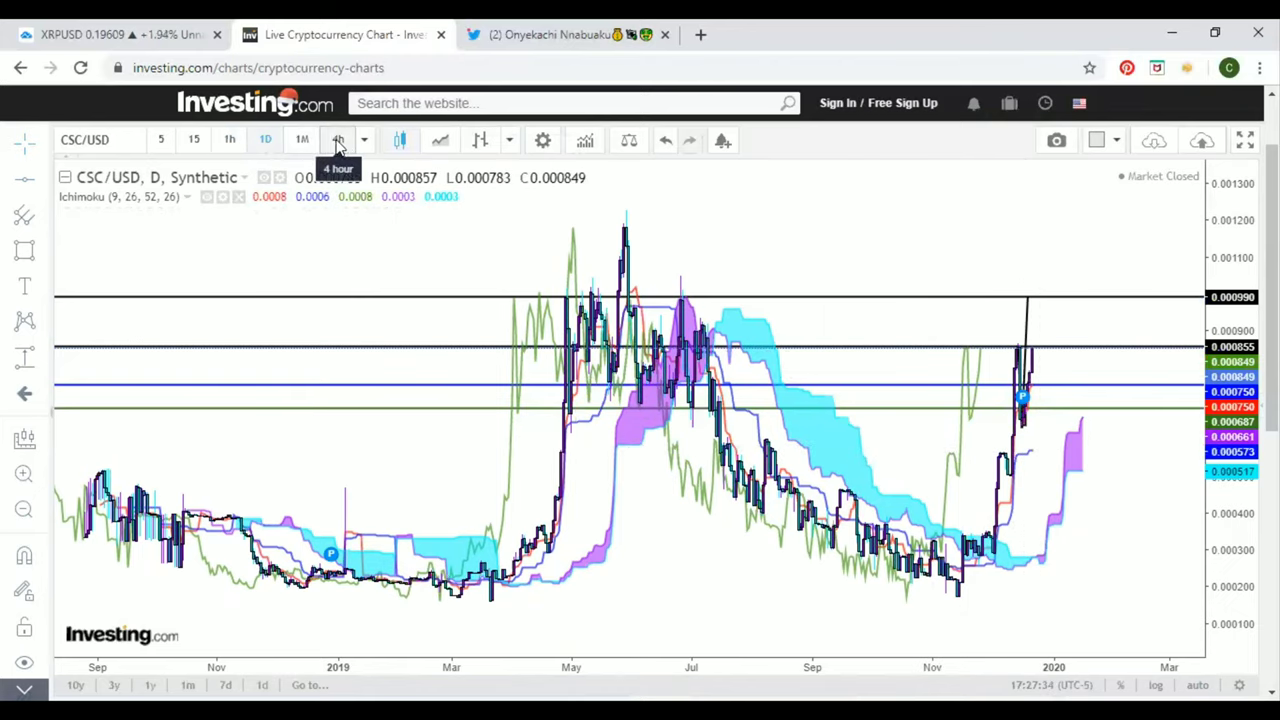
Switch the CSC/USD chart to the 4h interval to view the wave legs and 0.00099 line
left_click(338, 139)
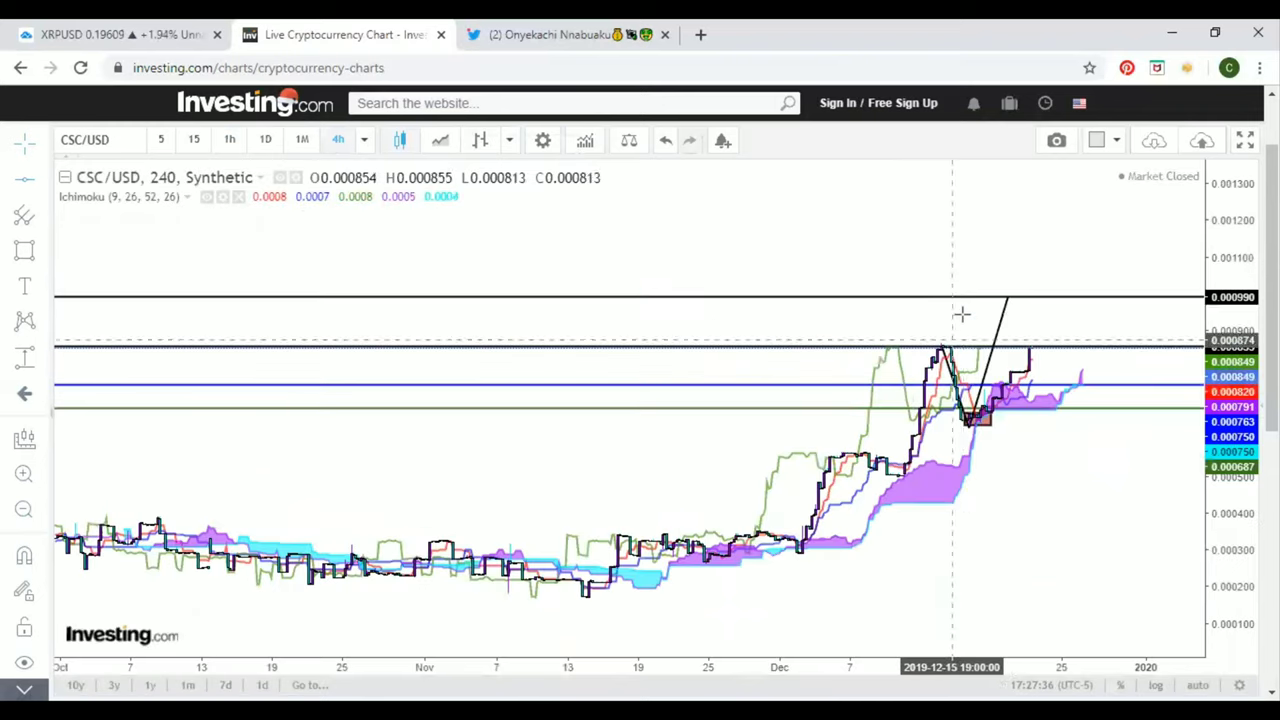
mouse_move(1010, 343)
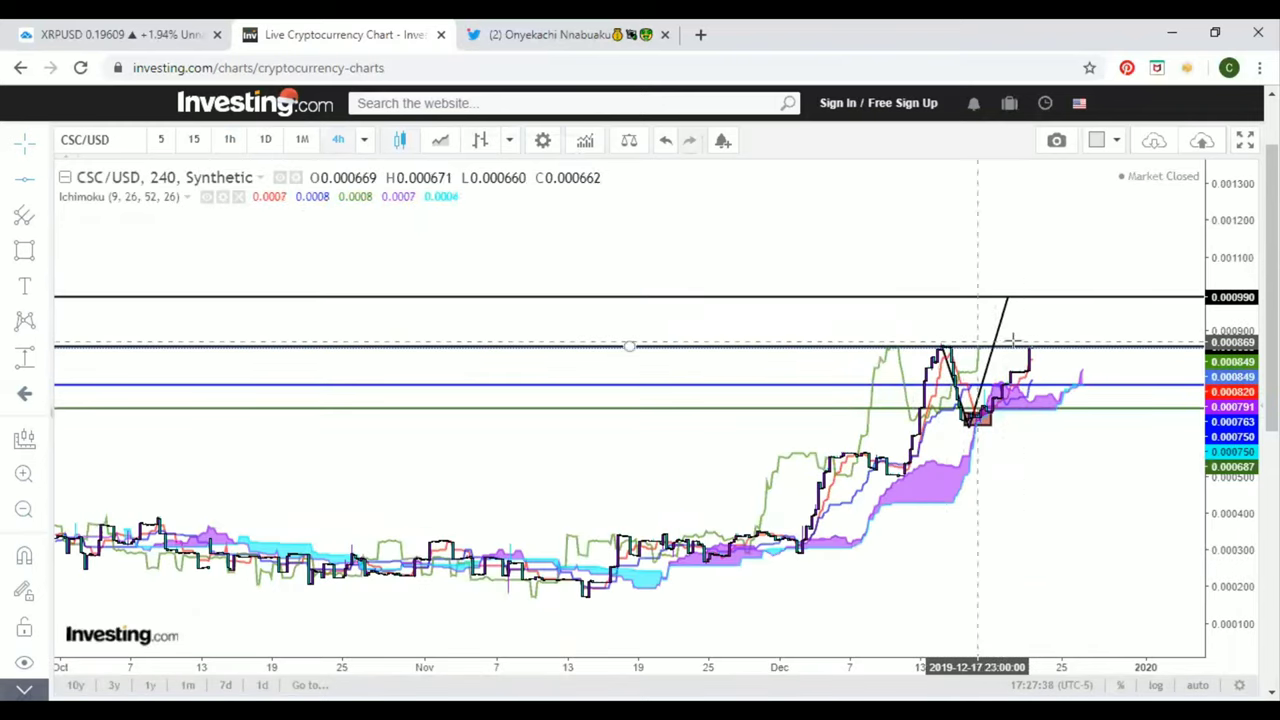
mouse_move(1078, 368)
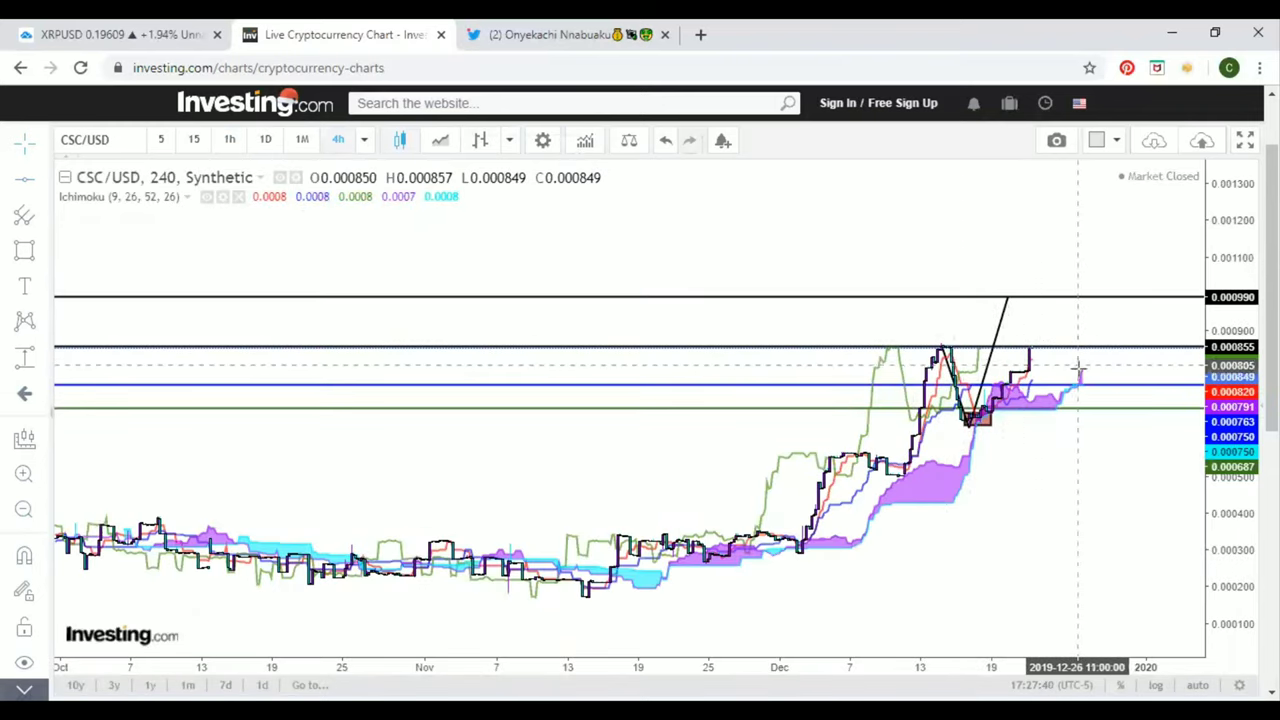
mouse_move(1090, 438)
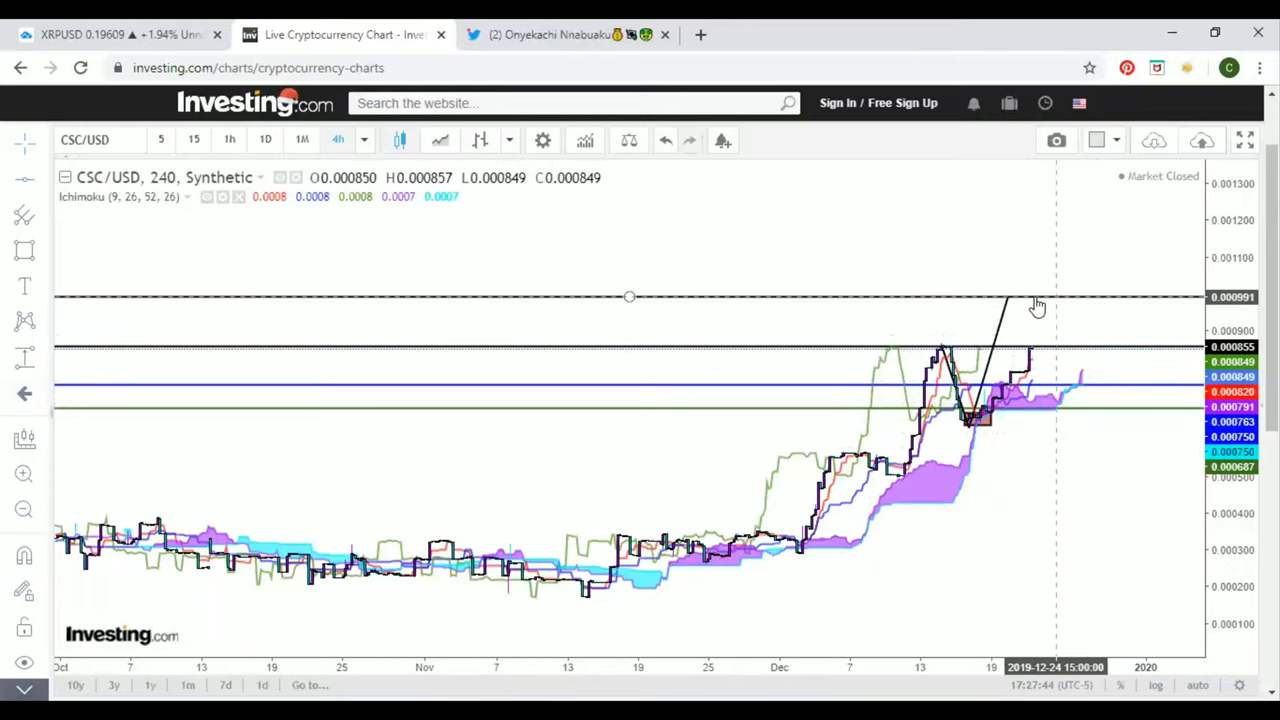
mouse_move(590, 398)
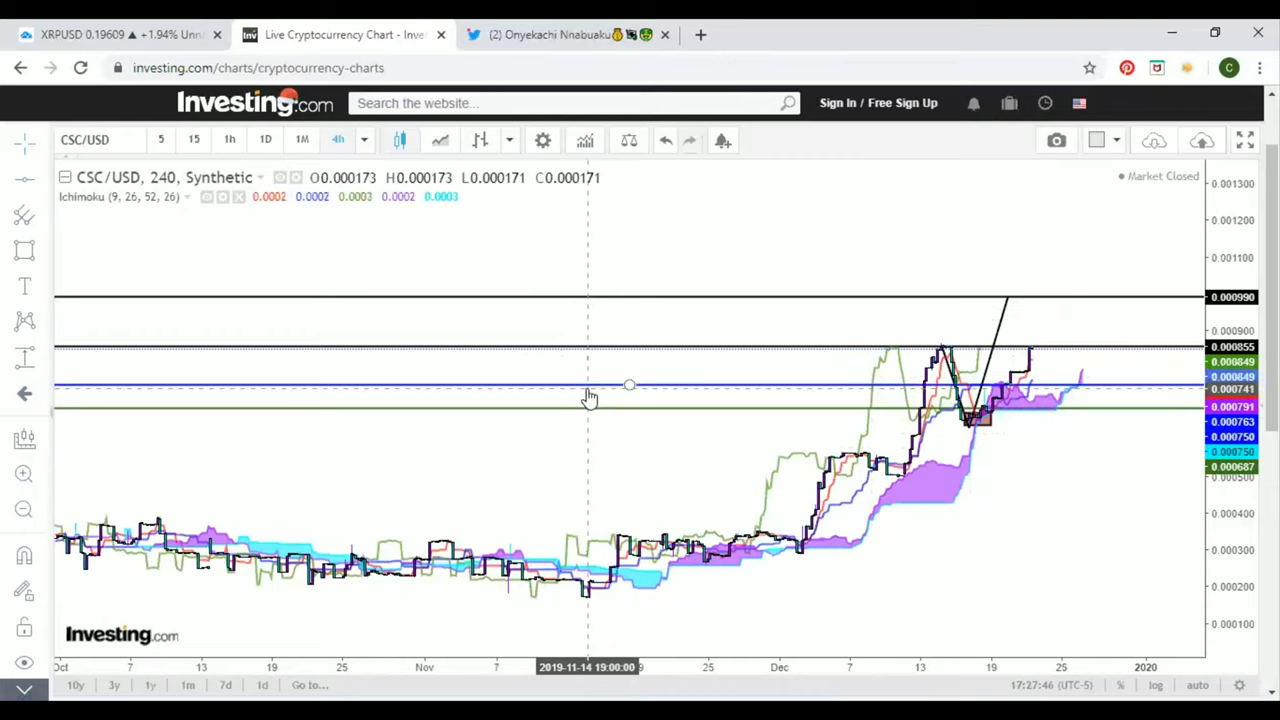
mouse_move(990, 517)
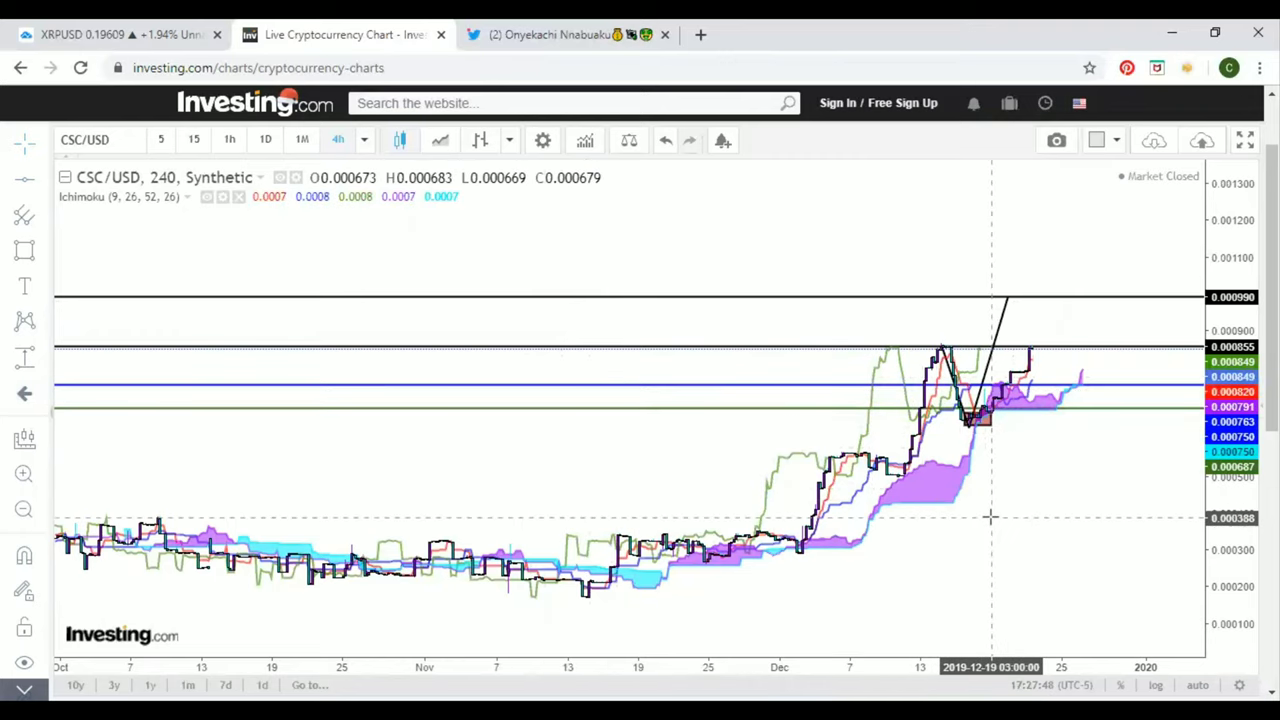
mouse_move(1000, 521)
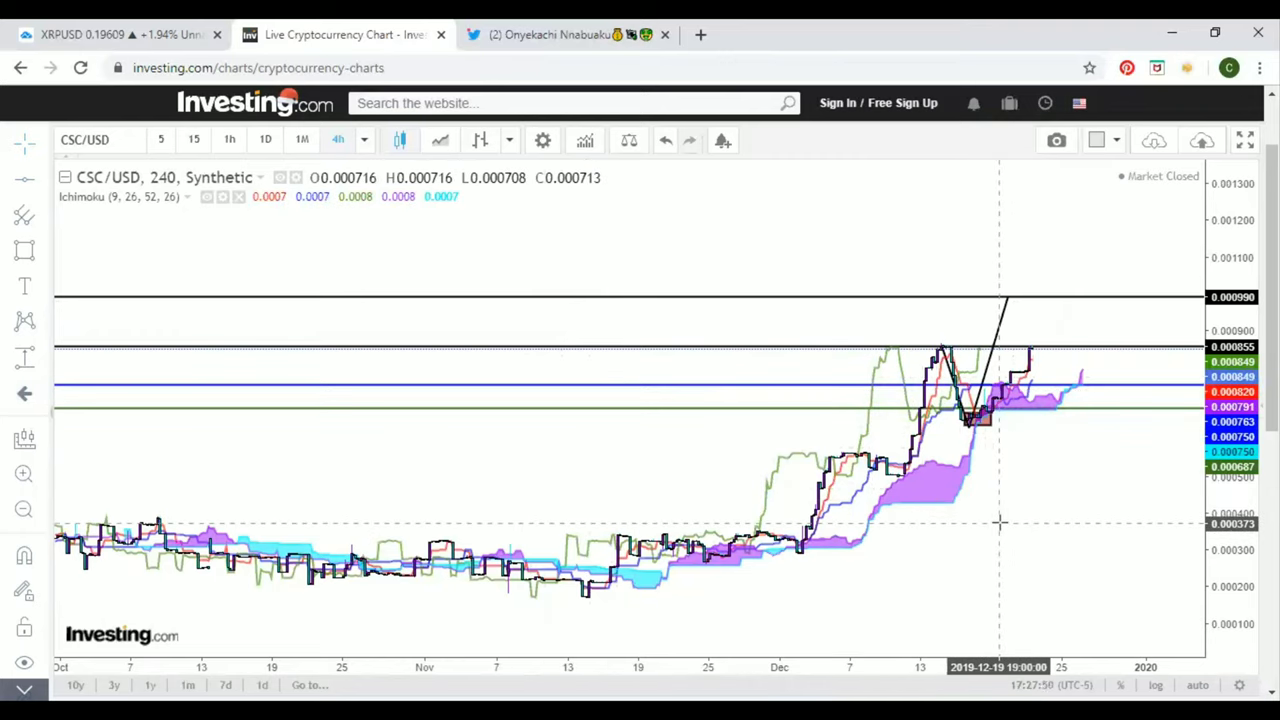